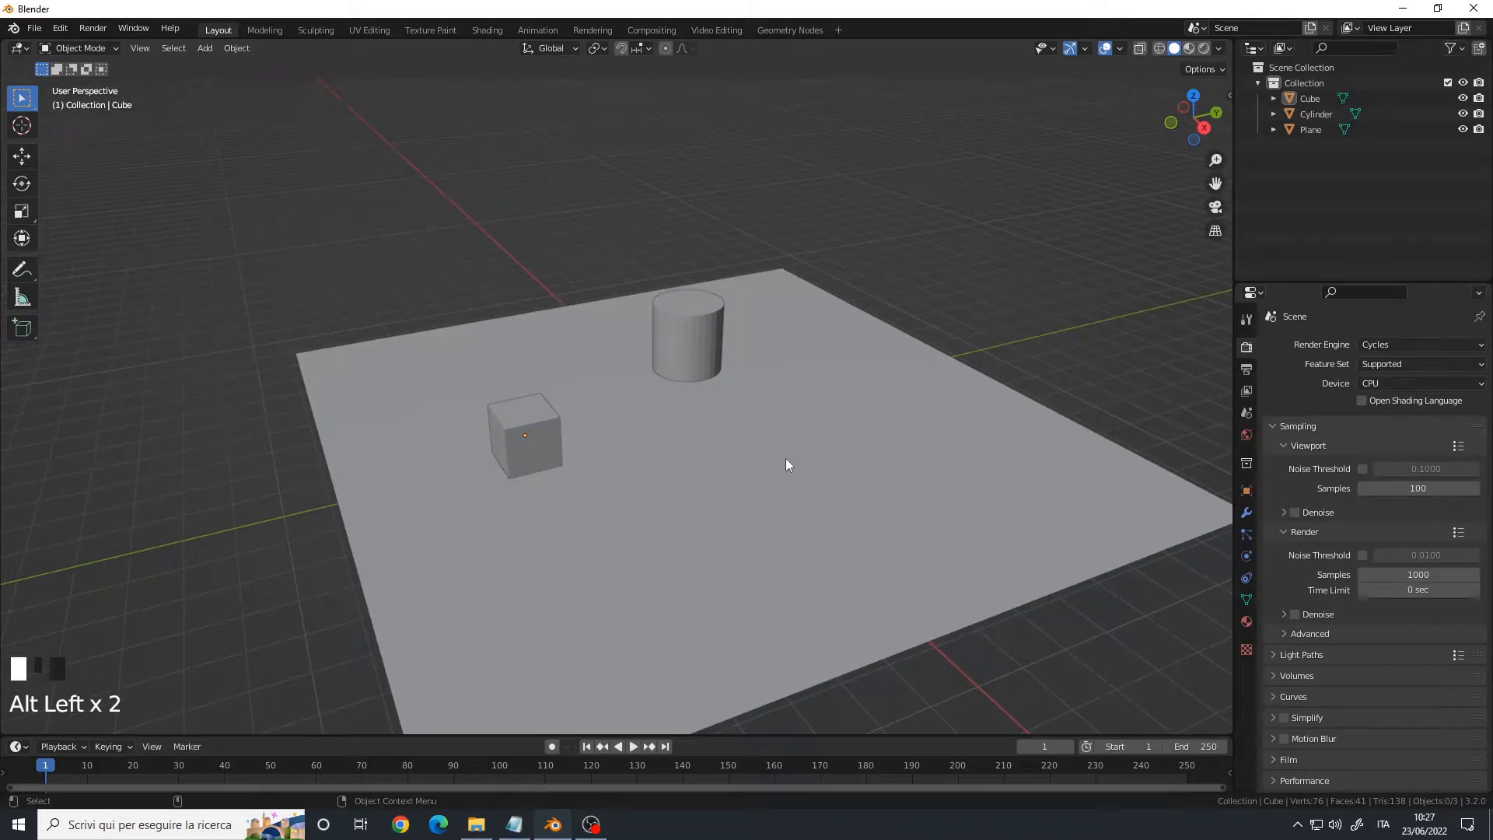
mouse_move(743, 377)
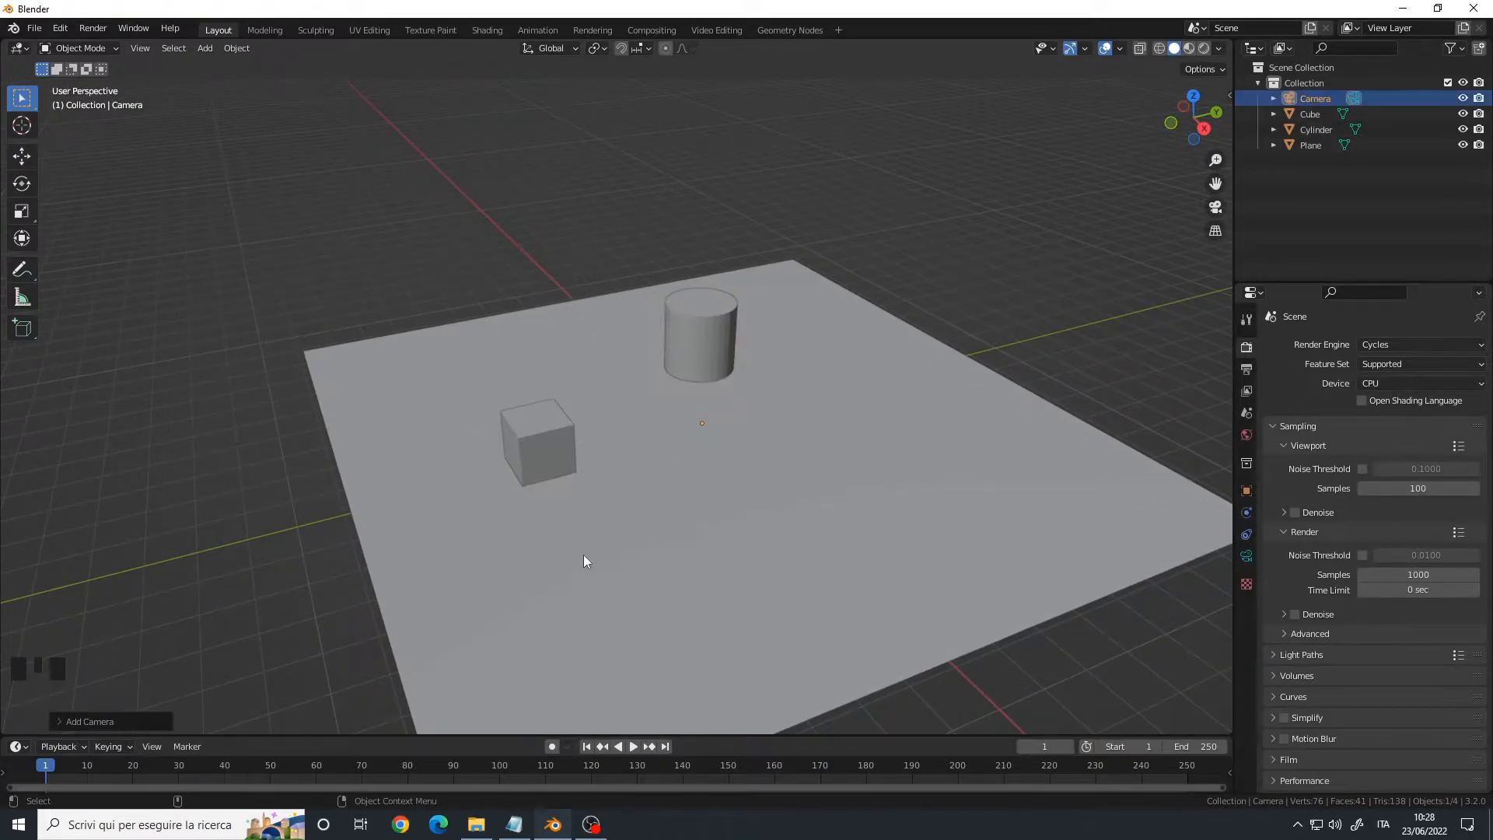
Step: Grab the new camera and move it over the plane to X 5.93 m, Z 2.02 m
key(g)
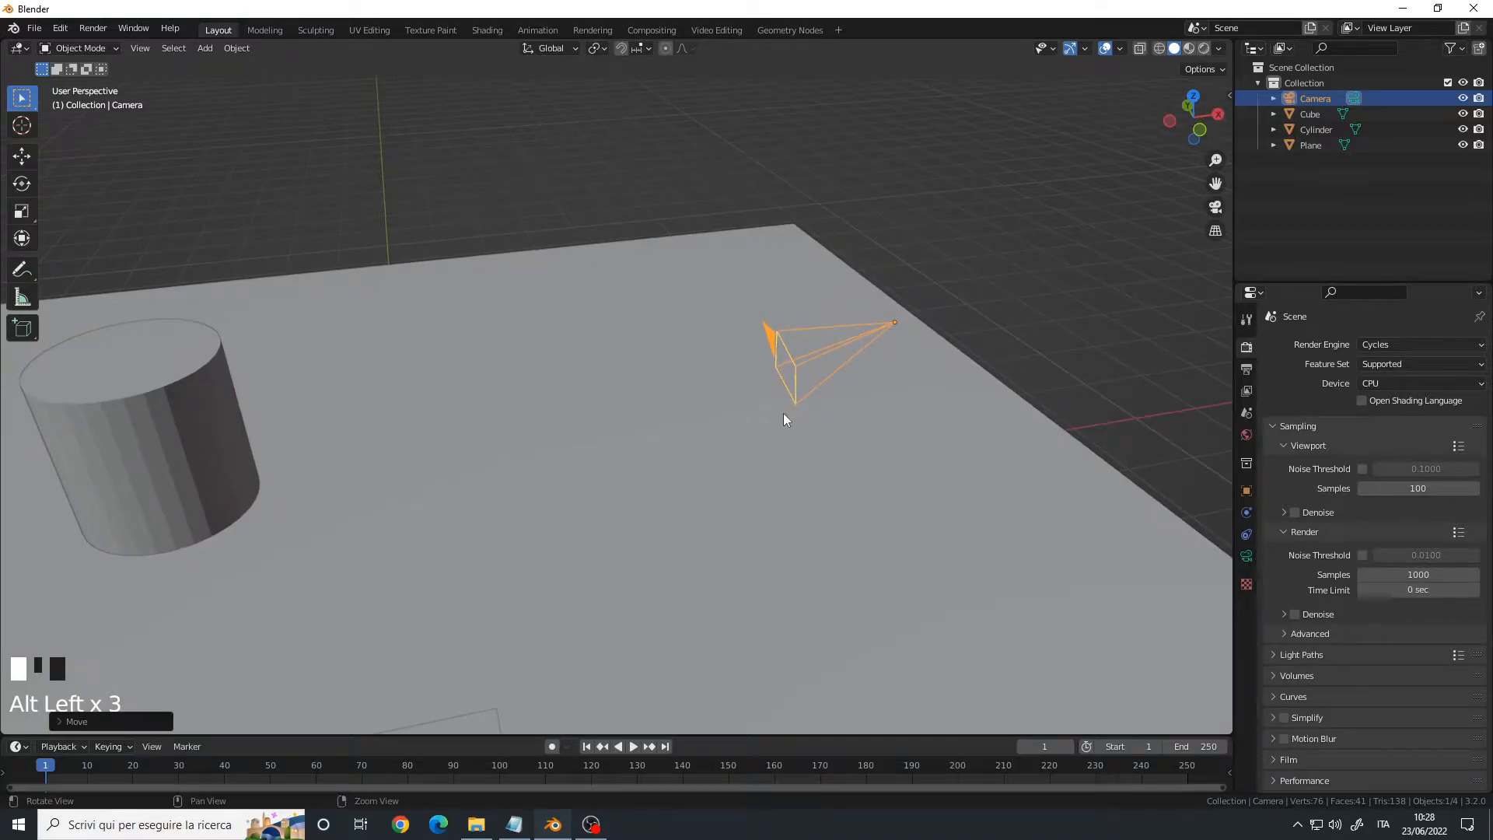
scroll(down, 3)
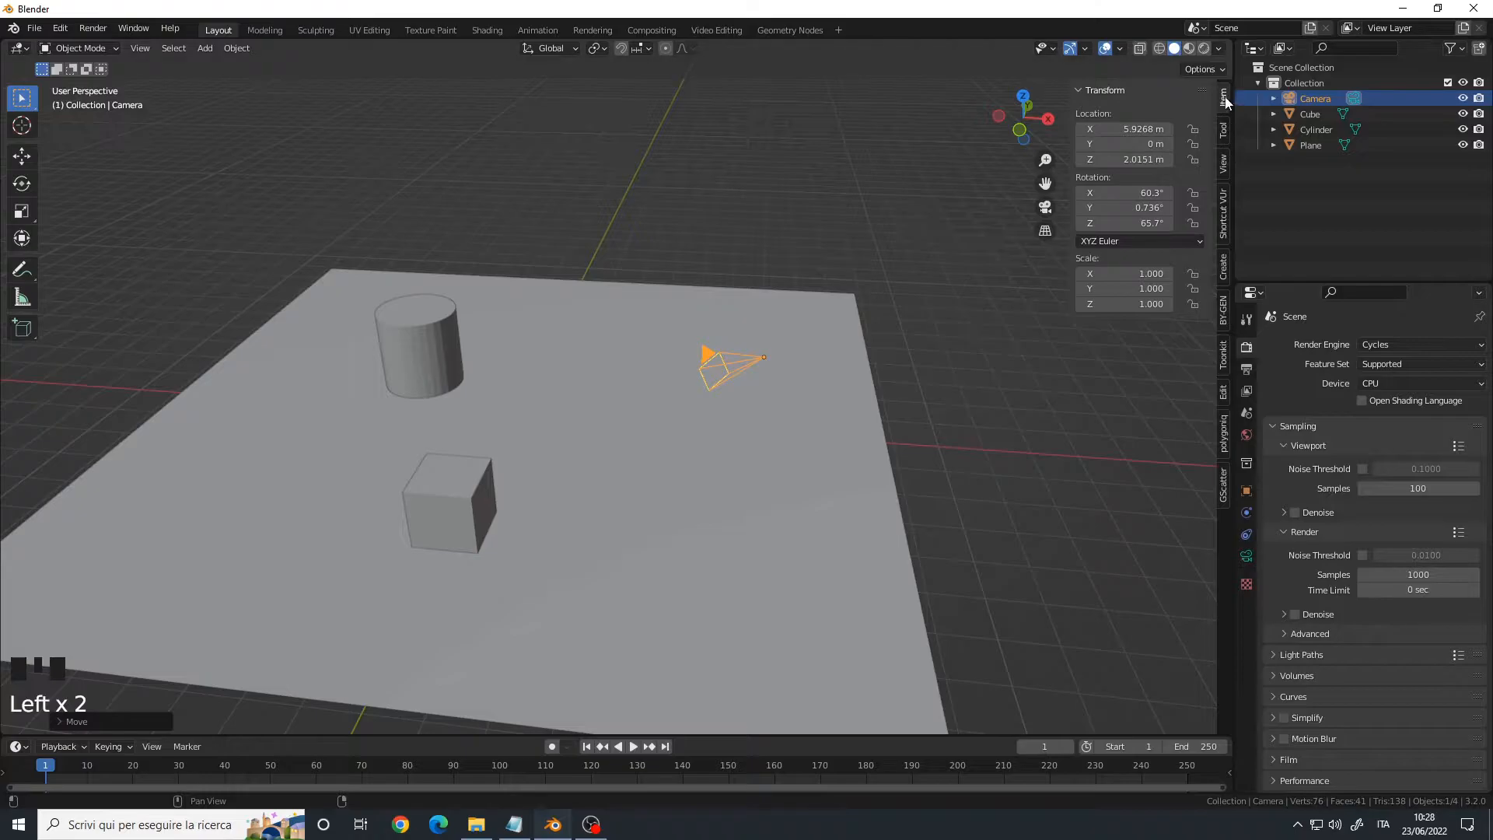
Step: Enter the camera's Transform rotation as X 90°, Y 0°, Z 90°
click(1124, 192)
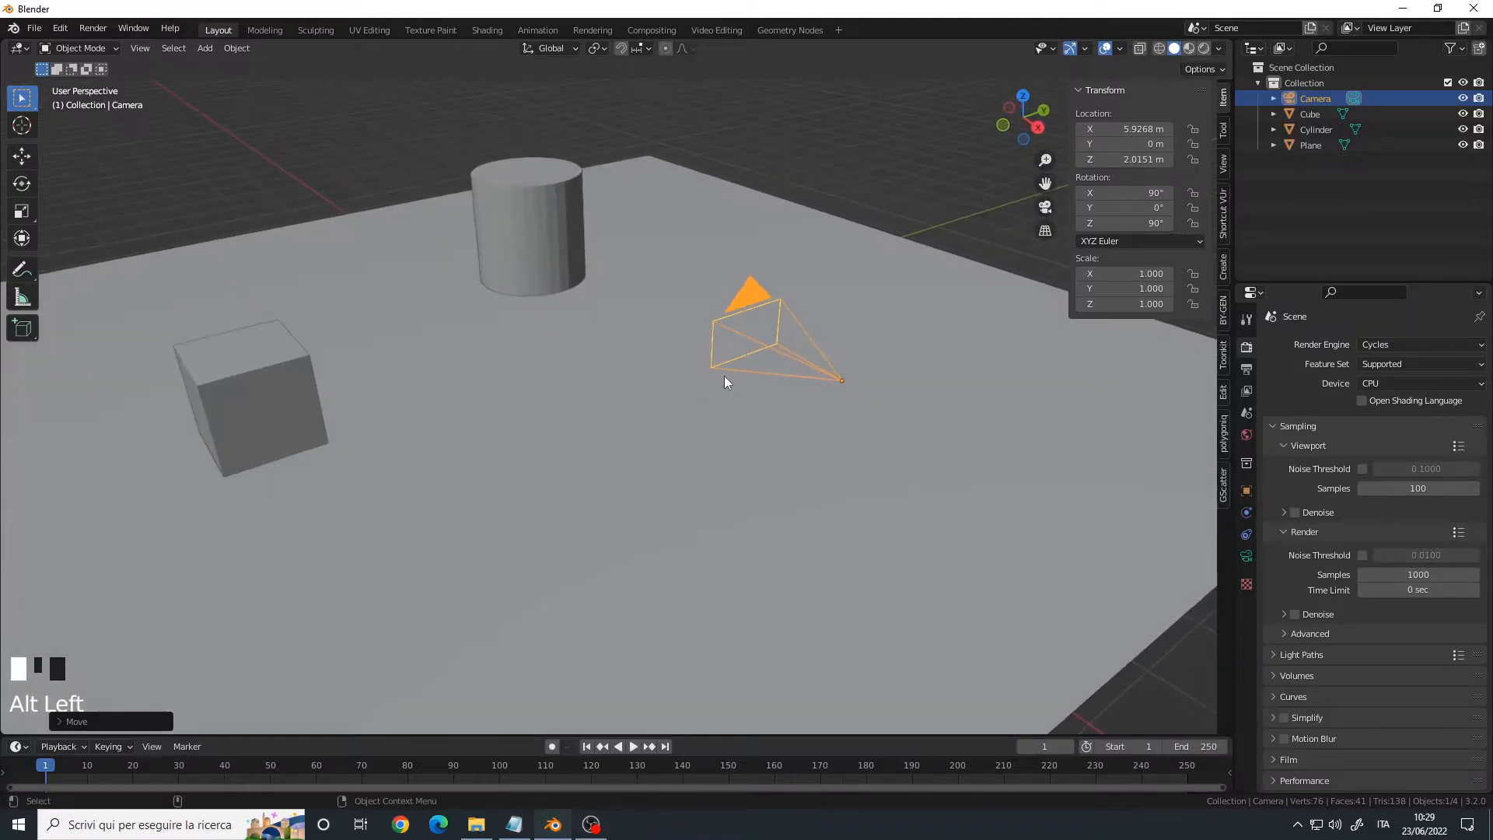
mouse_move(777, 365)
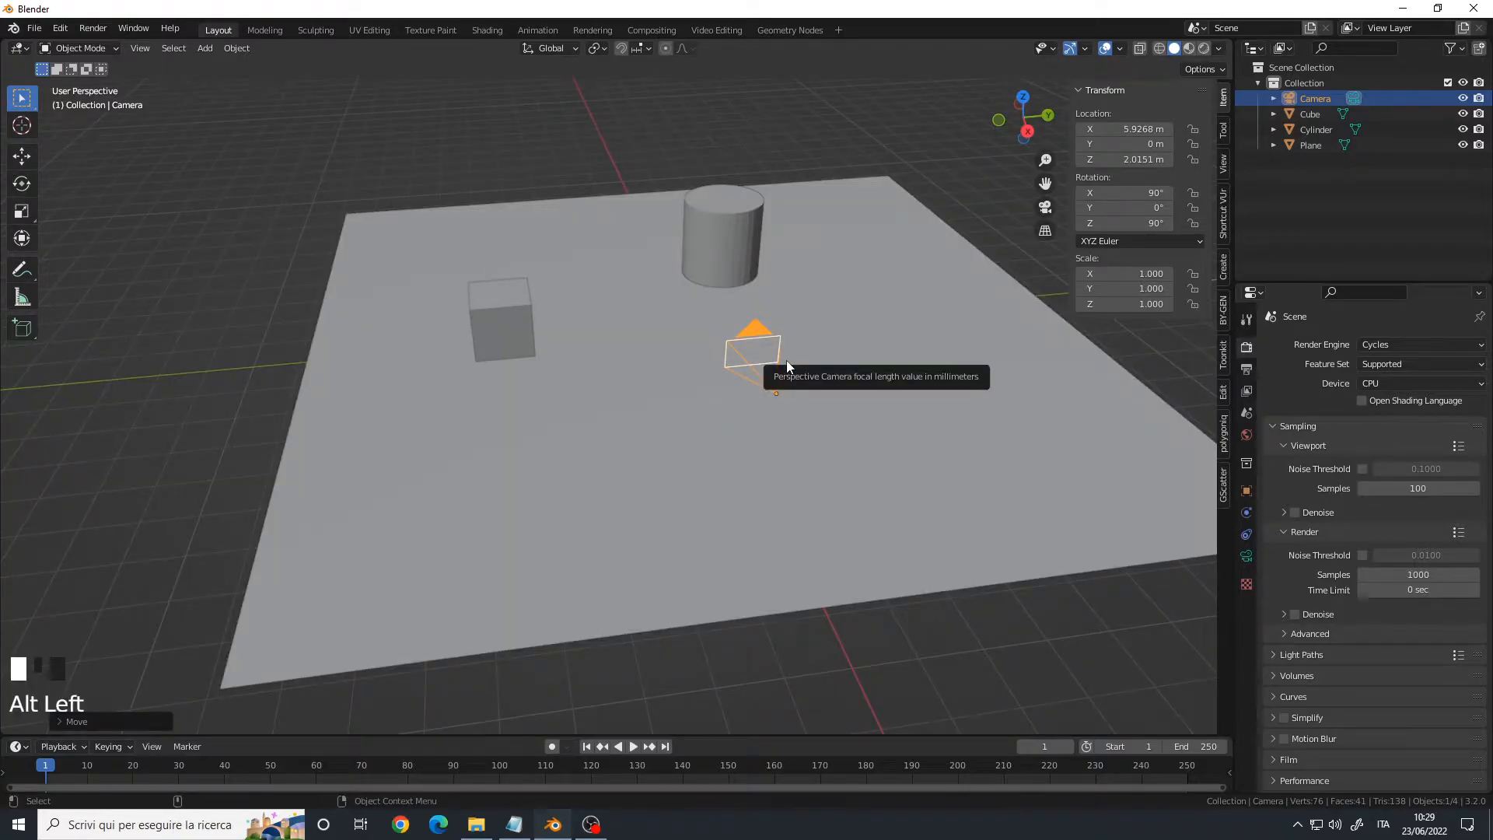
Step: View through the camera, hide the sidebar, and slide the camera along Y
scroll(up, 3)
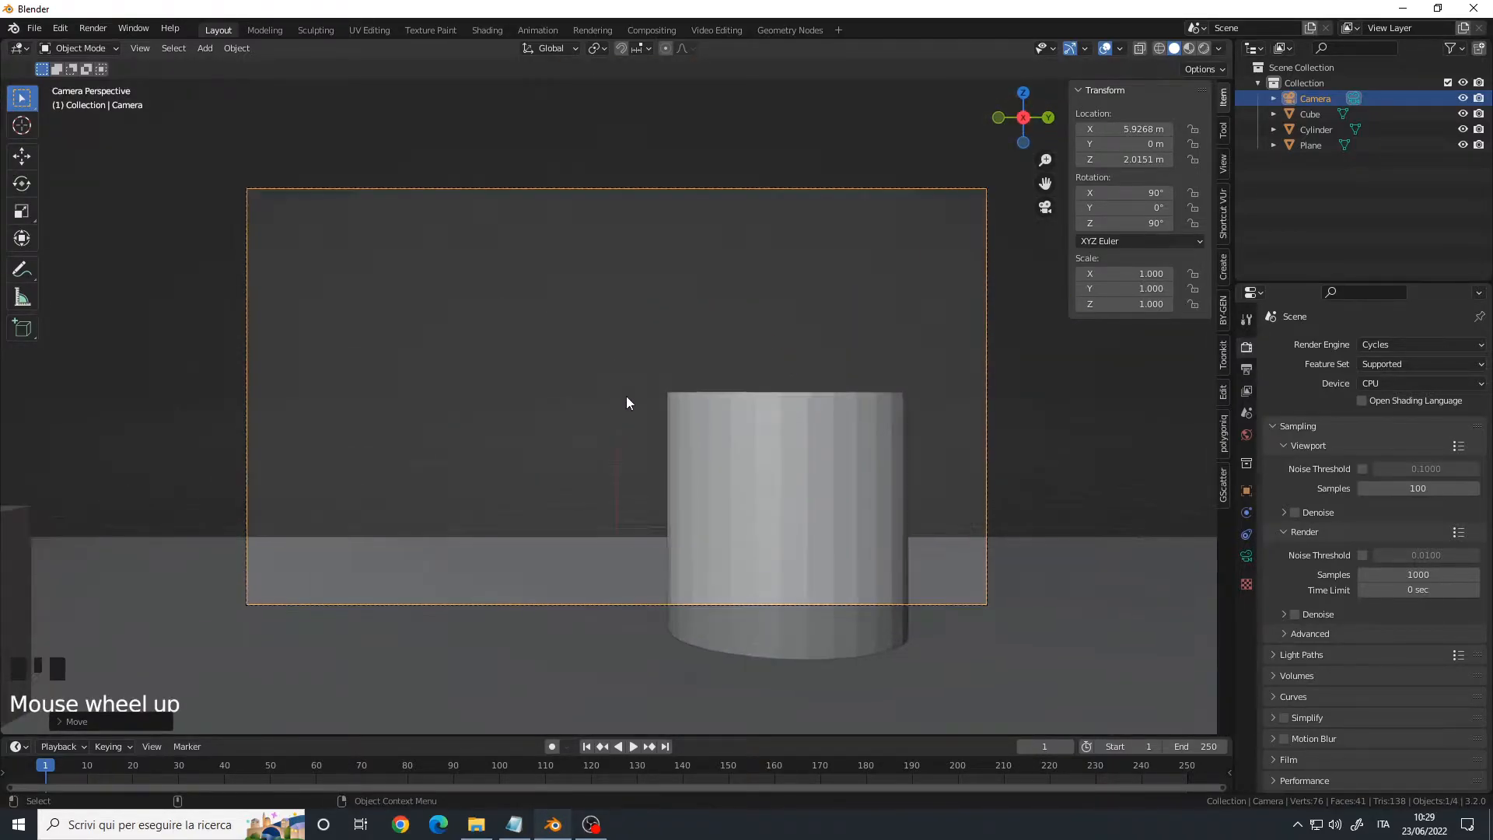
key(n)
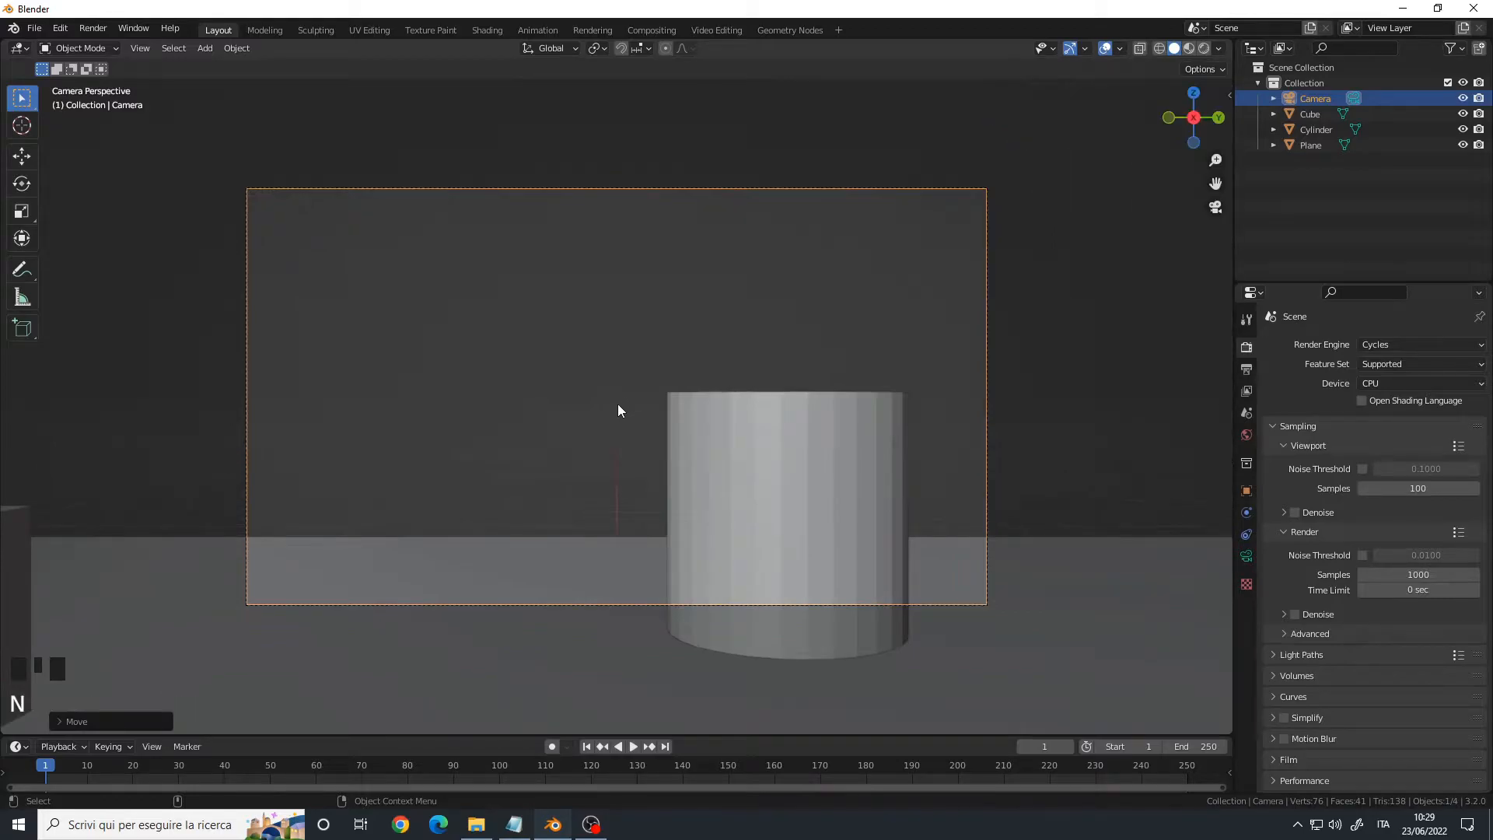
scroll(up, 3)
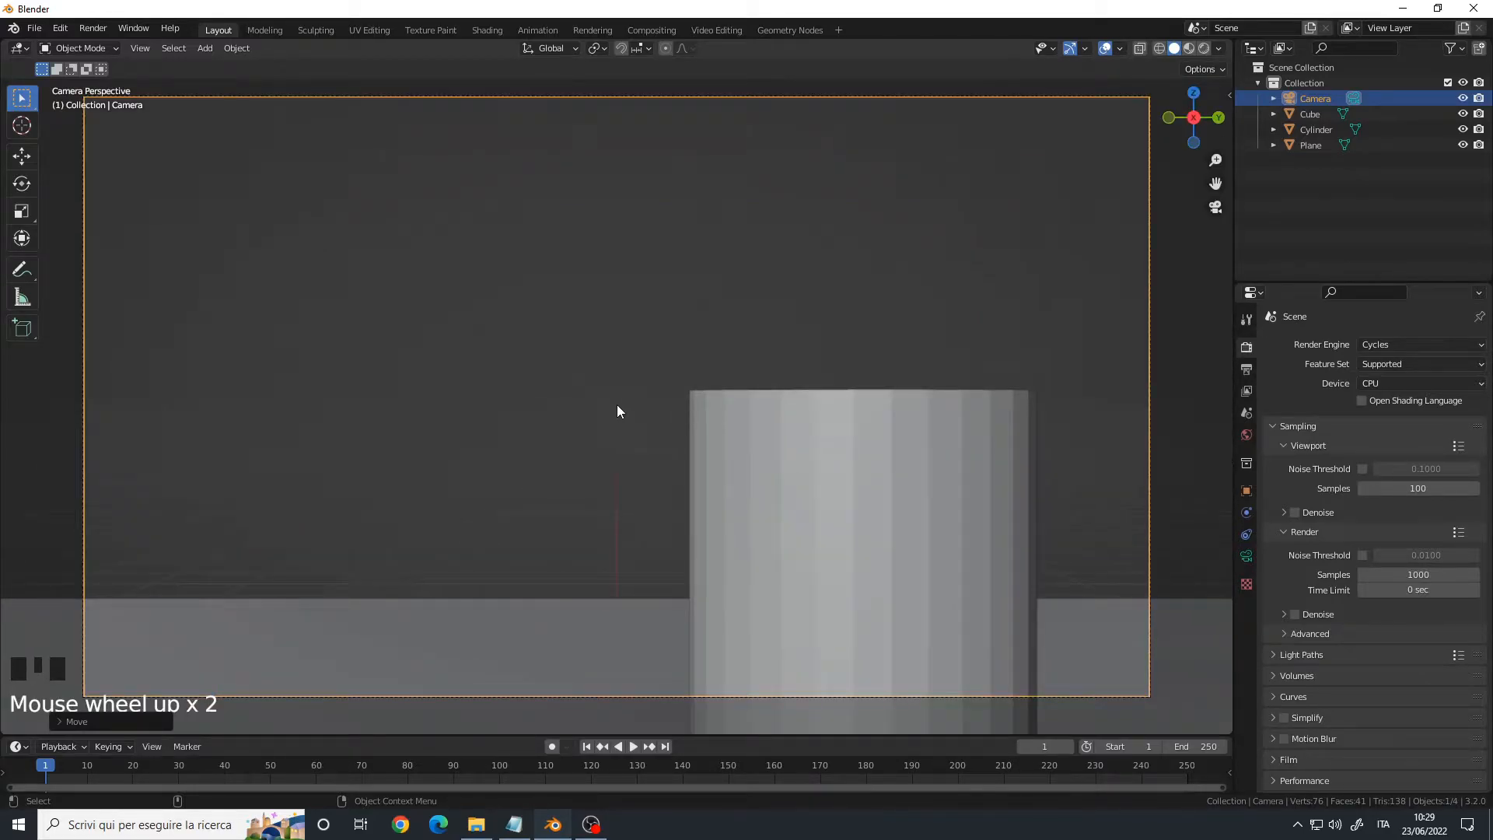
scroll(down, 3)
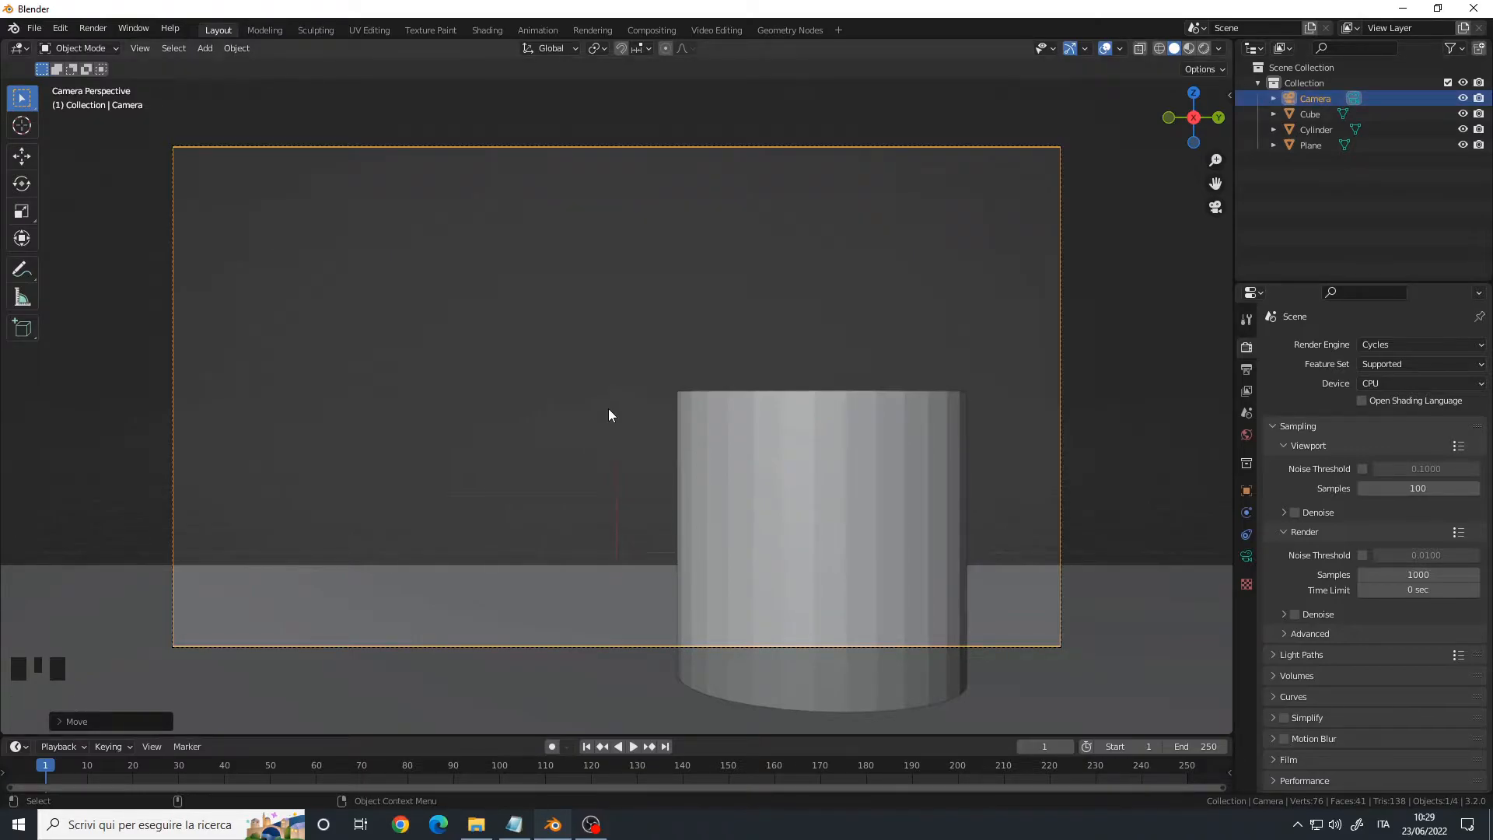
key(g)
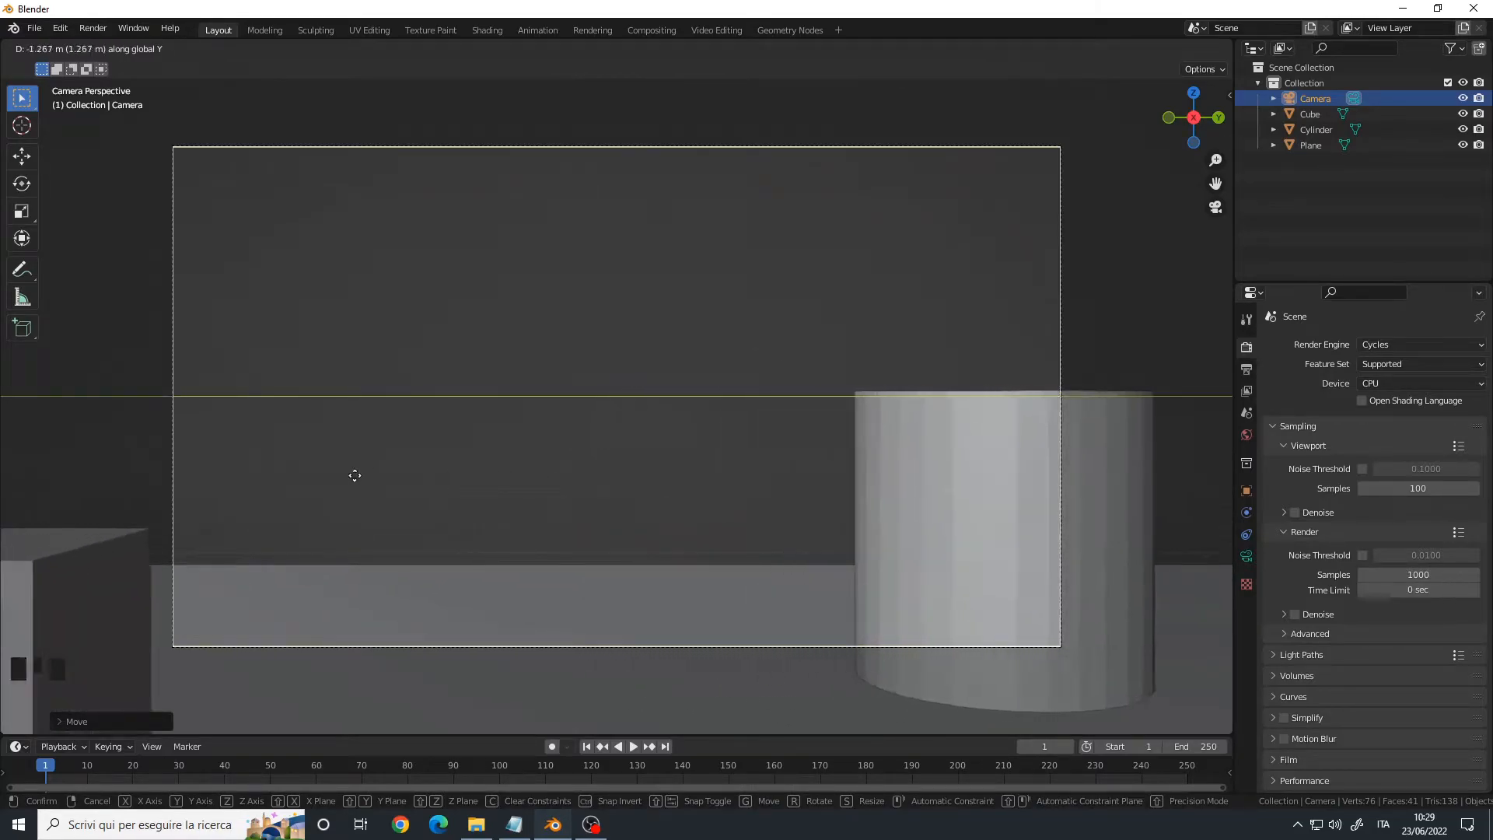
mouse_move(963, 474)
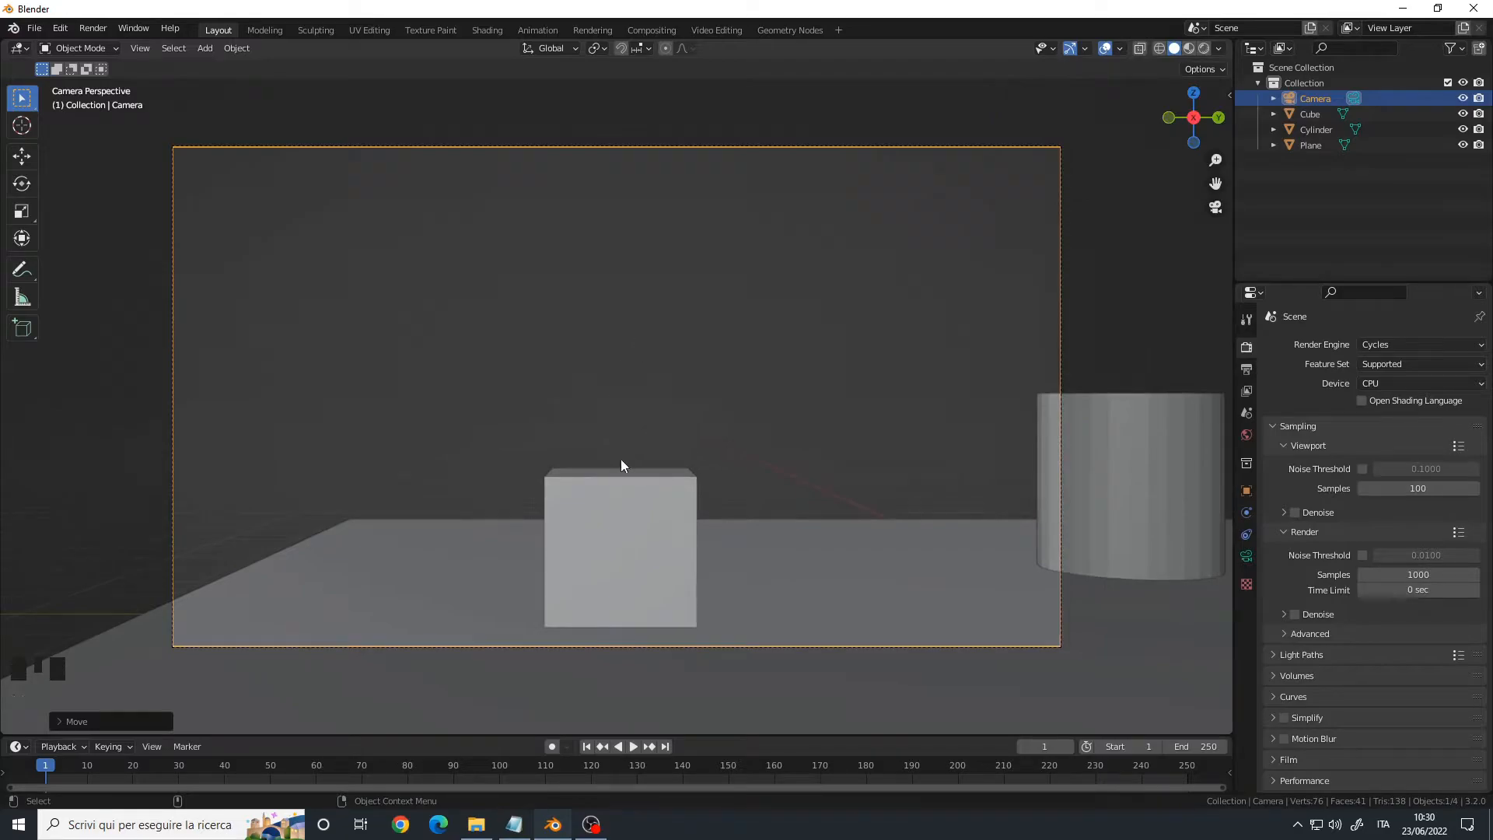
mouse_move(653, 512)
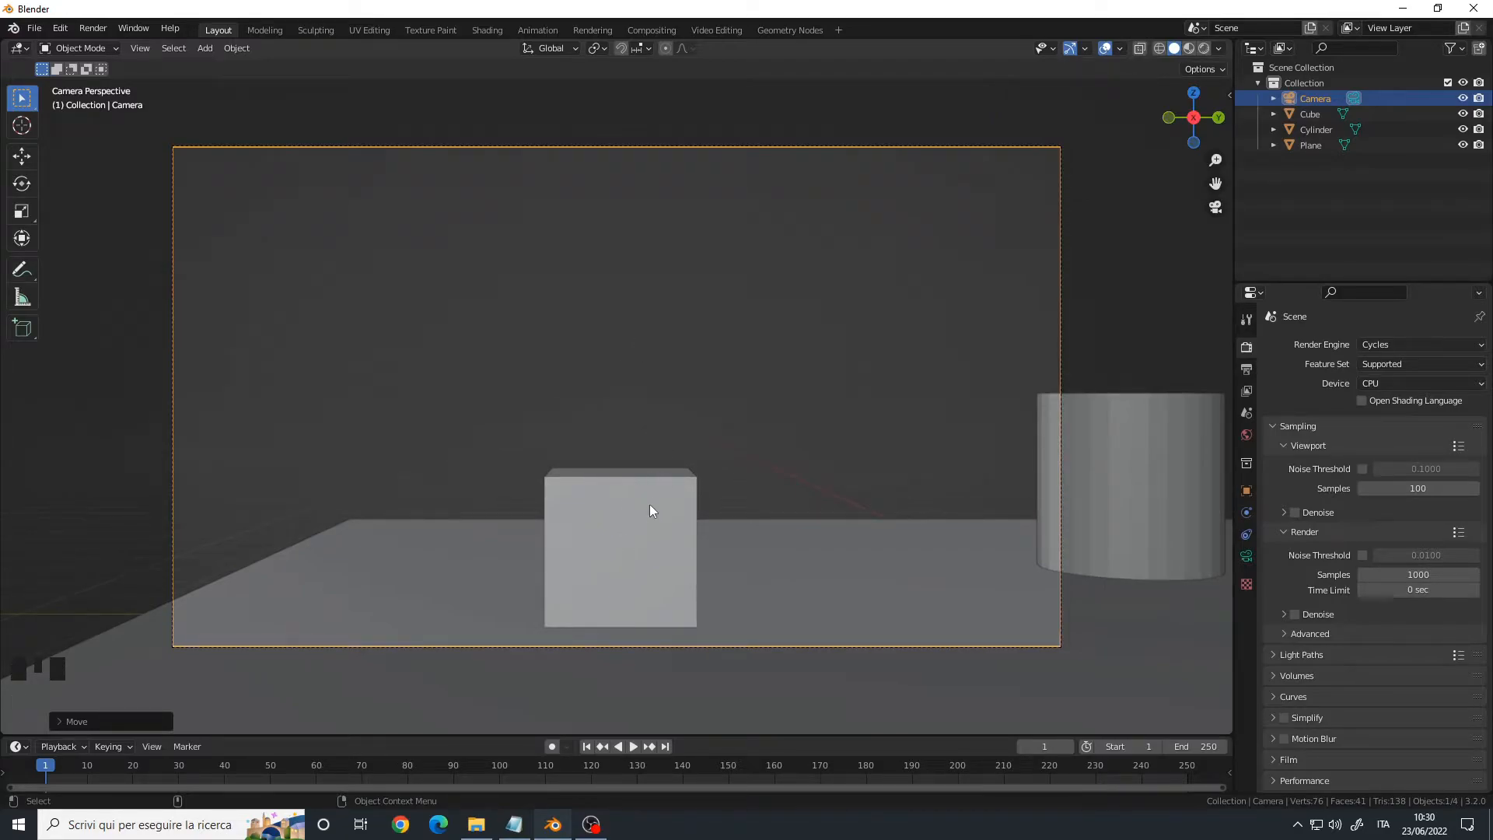
Step: Nudge the camera up along Z and tilt it down toward the cube
key(g)
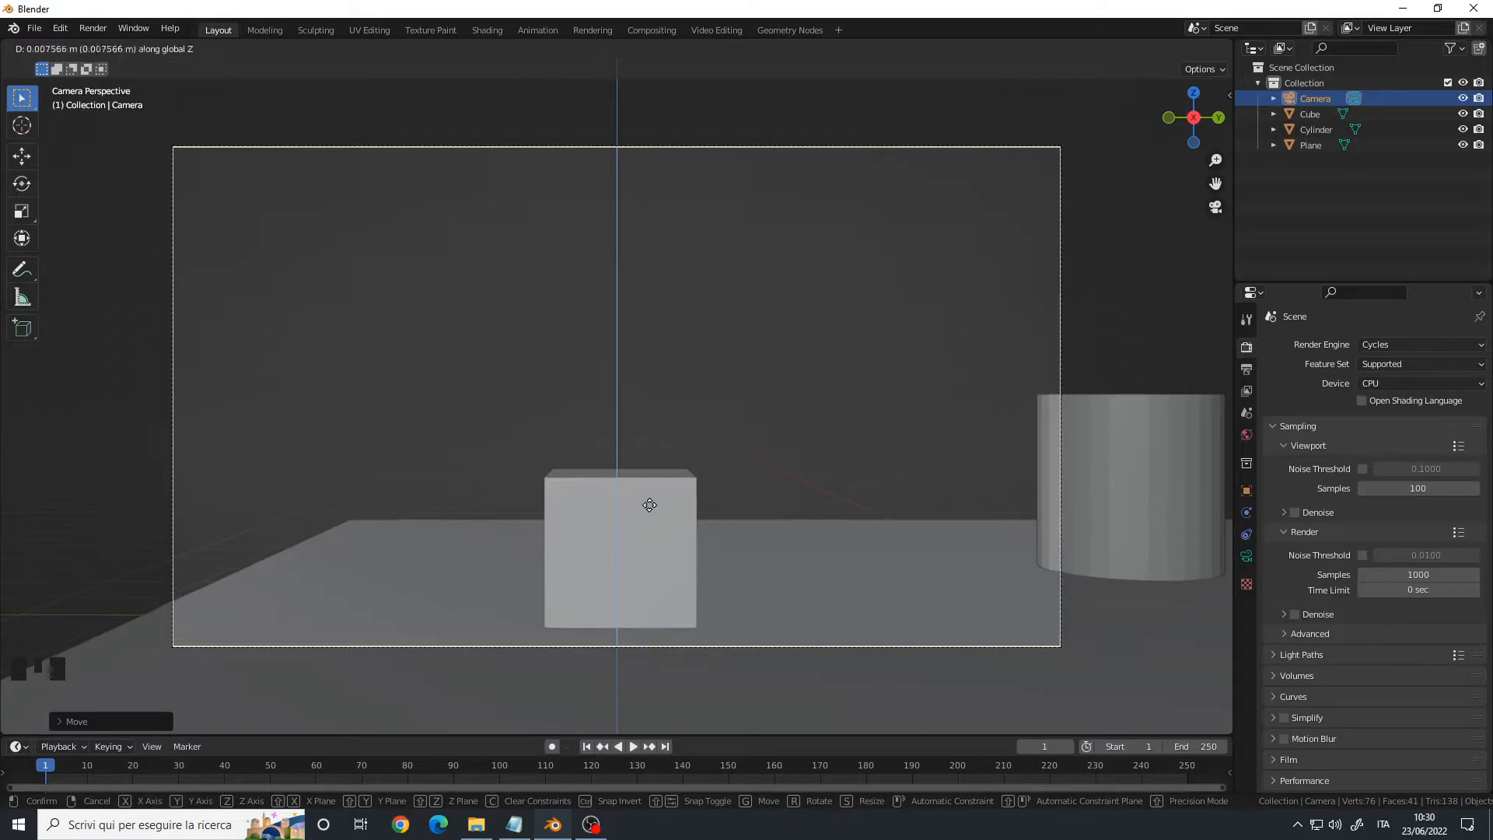
key(r)
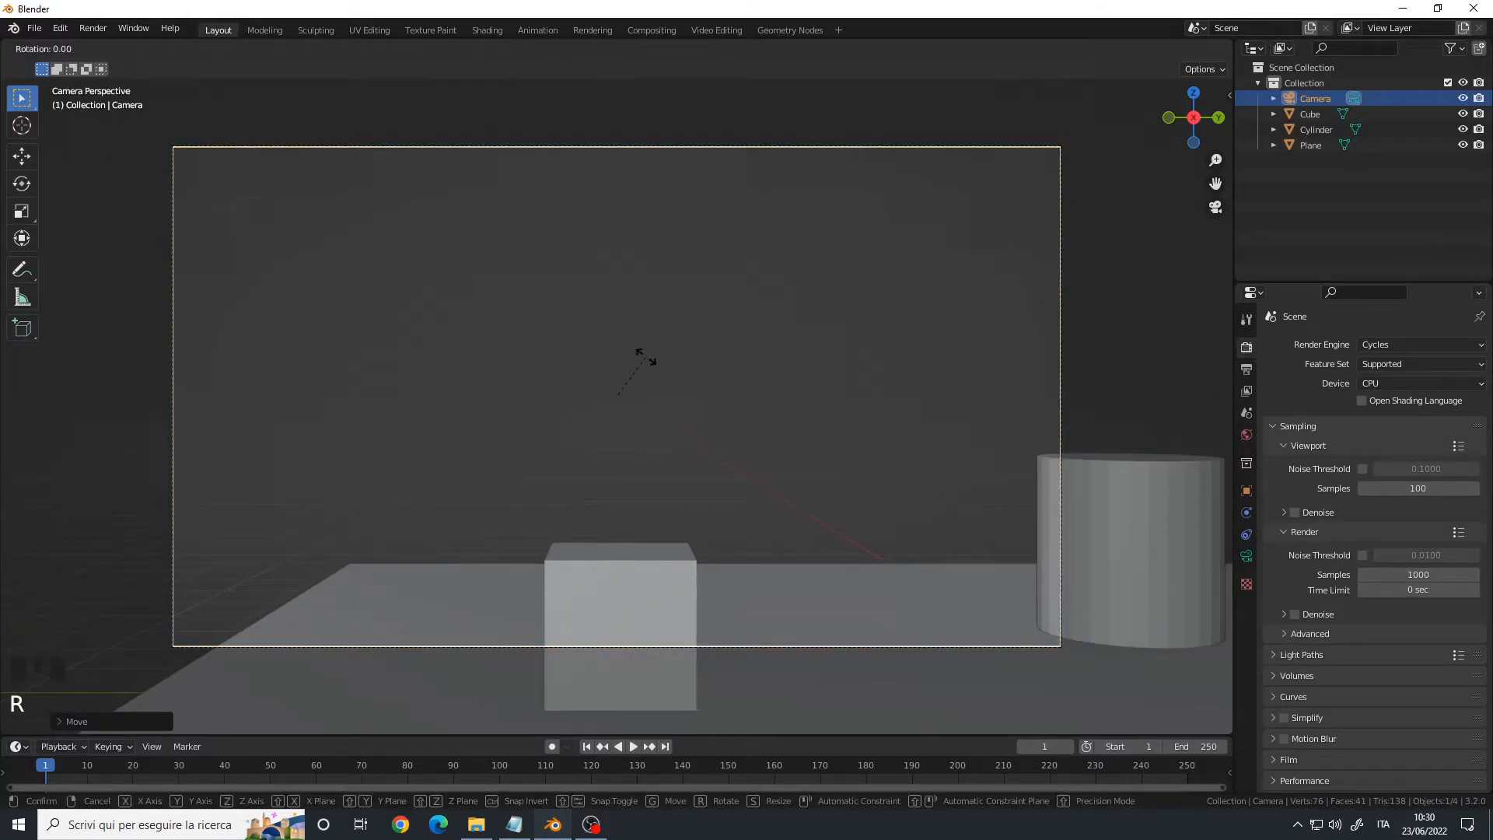
mouse_move(646, 341)
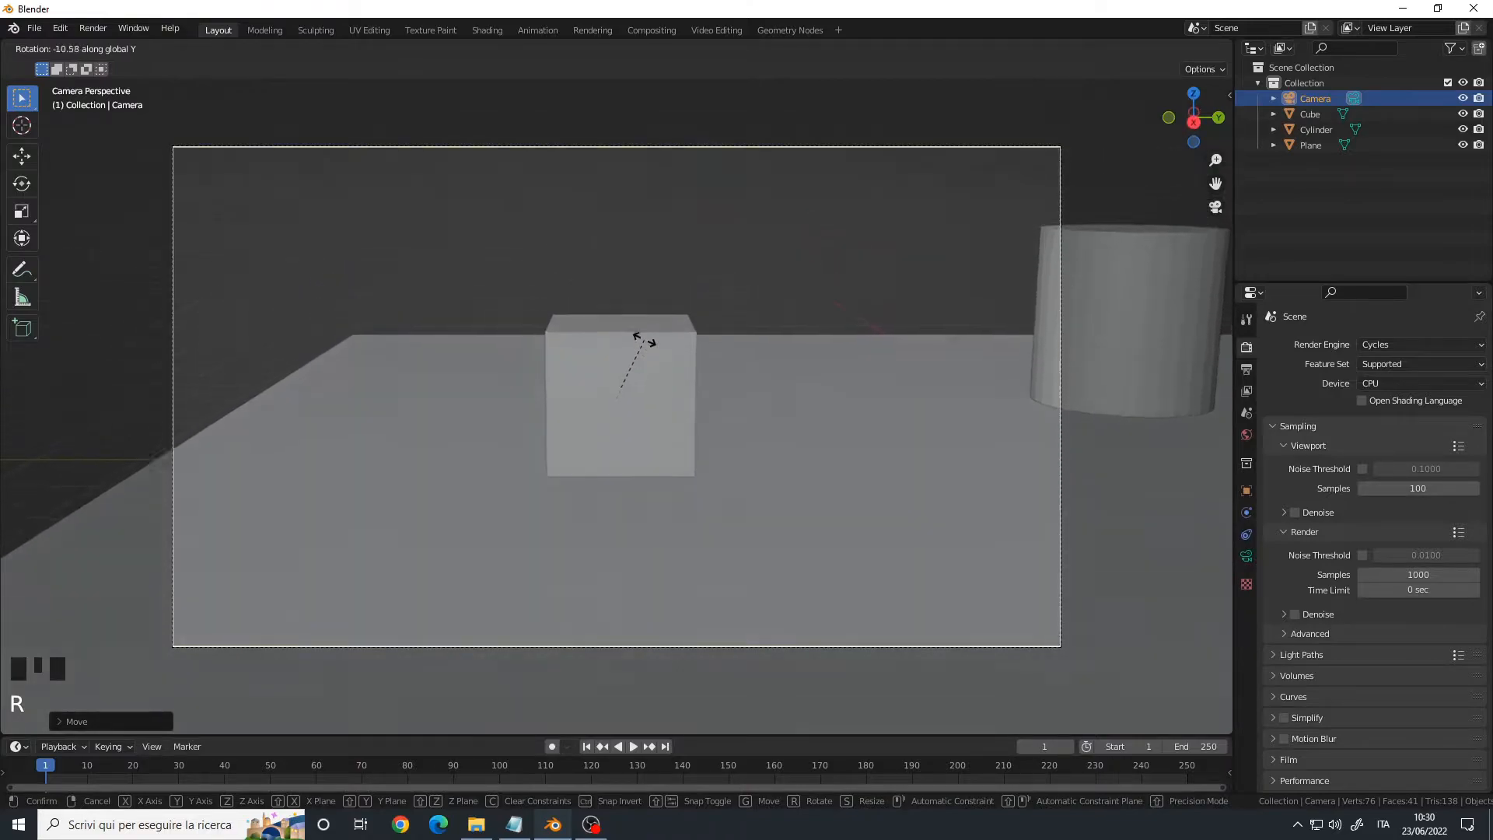
mouse_move(633, 362)
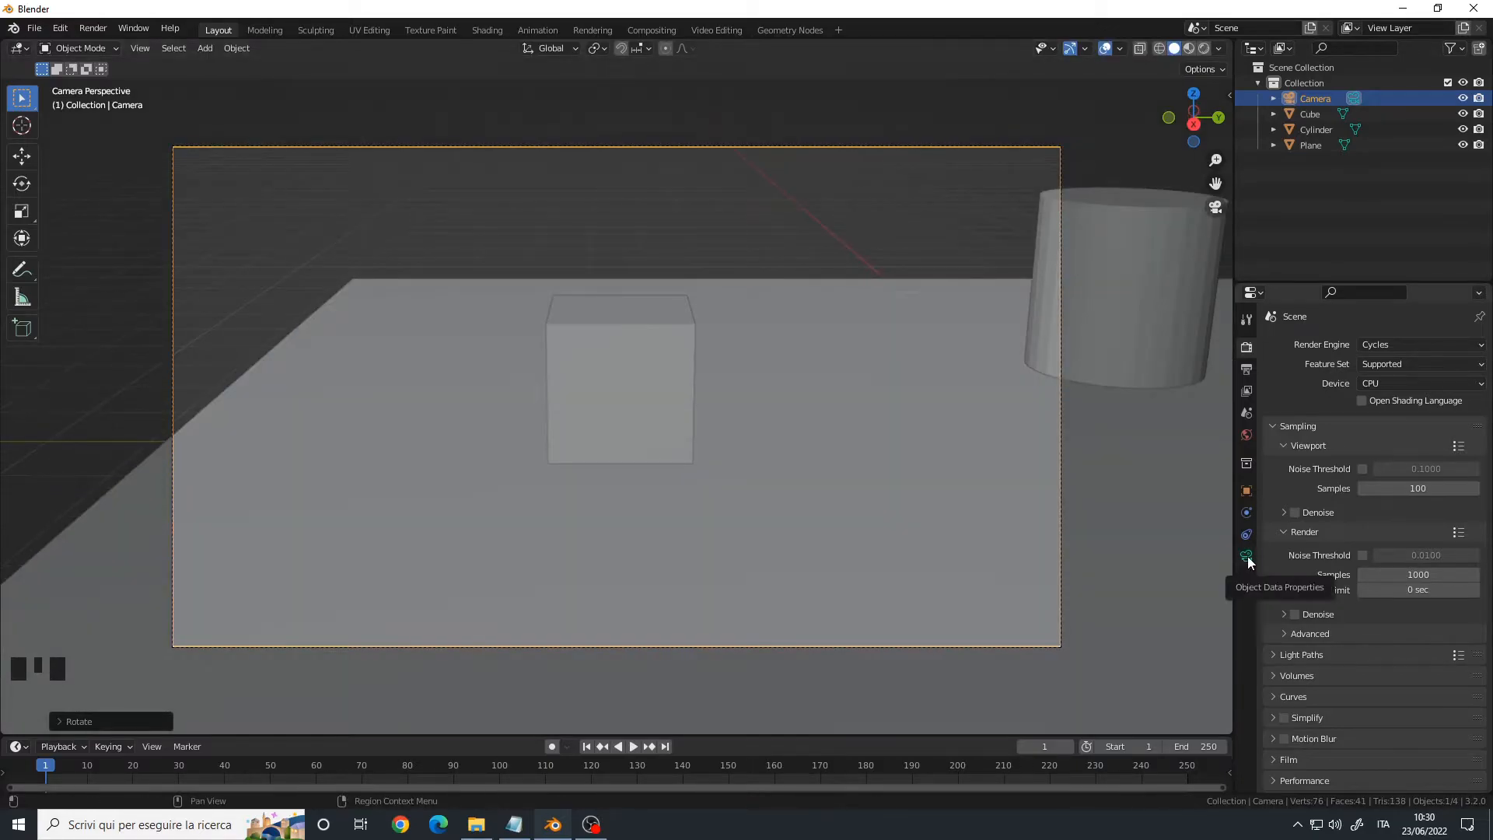
Step: Set the camera's Lens Focal Length to 99 mm in Object Data Properties
click(1246, 556)
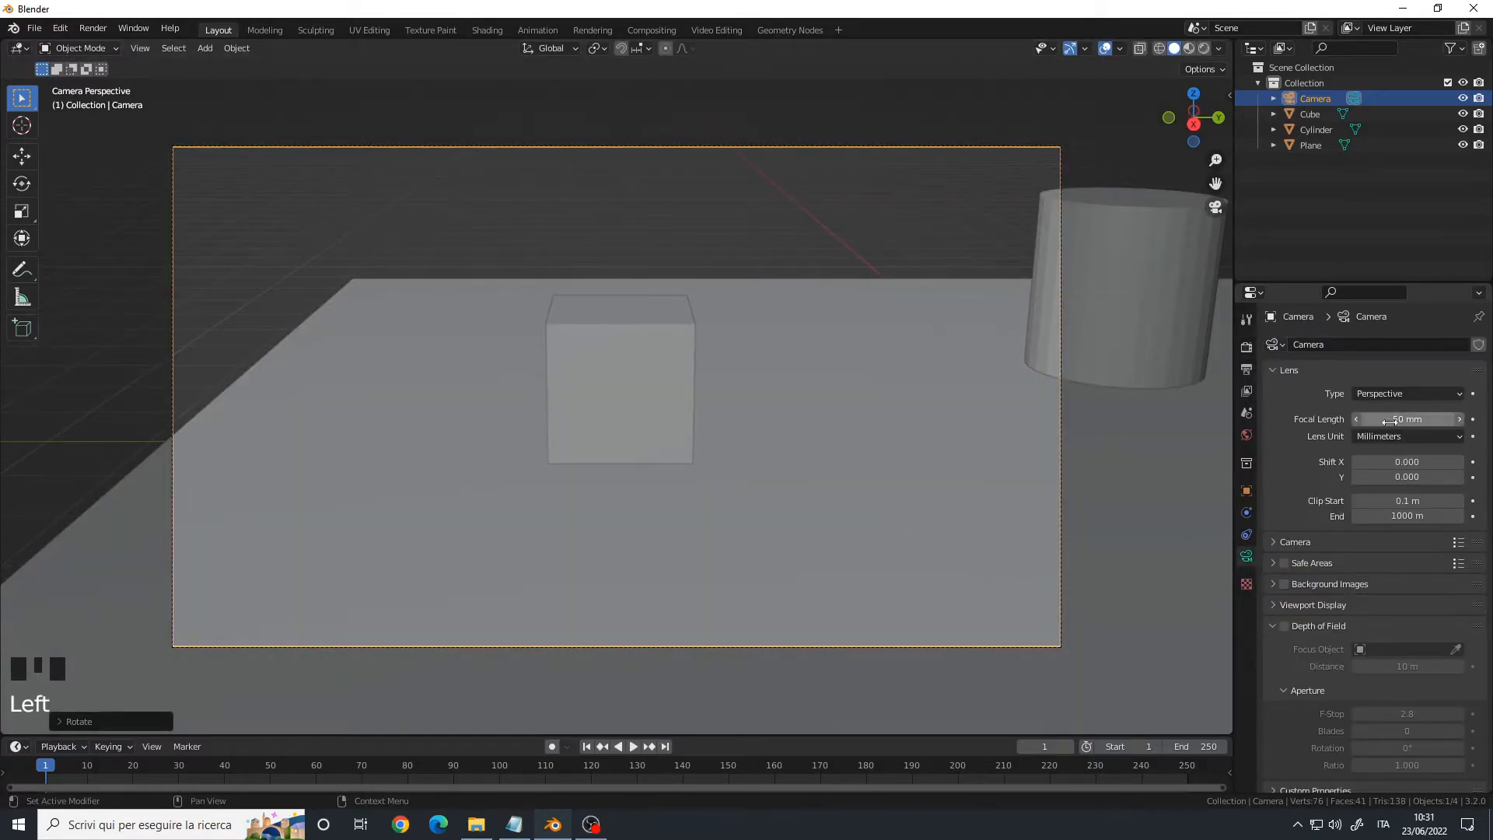
mouse_move(1408, 419)
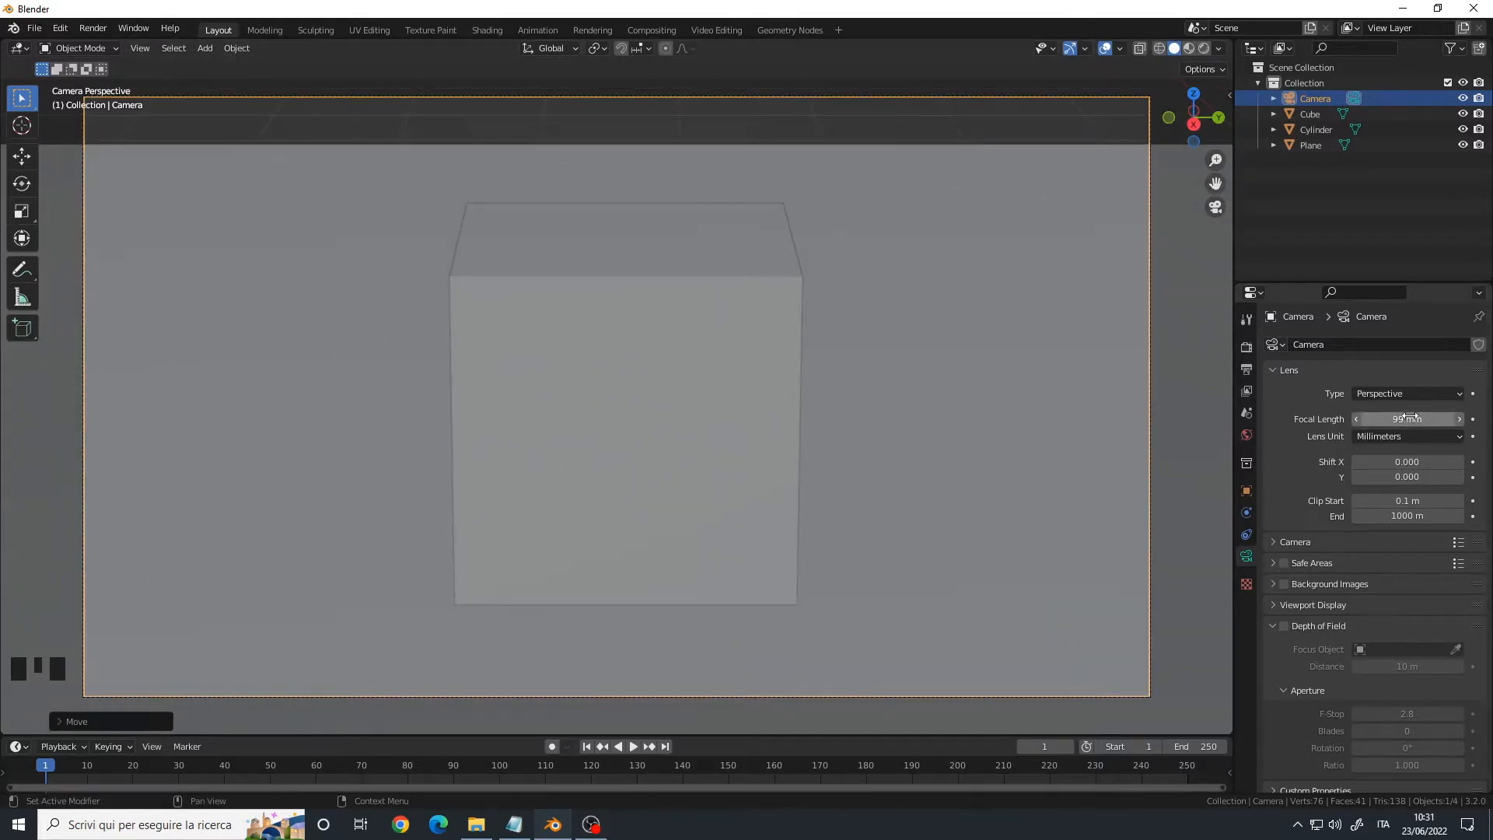
scroll(down, 3)
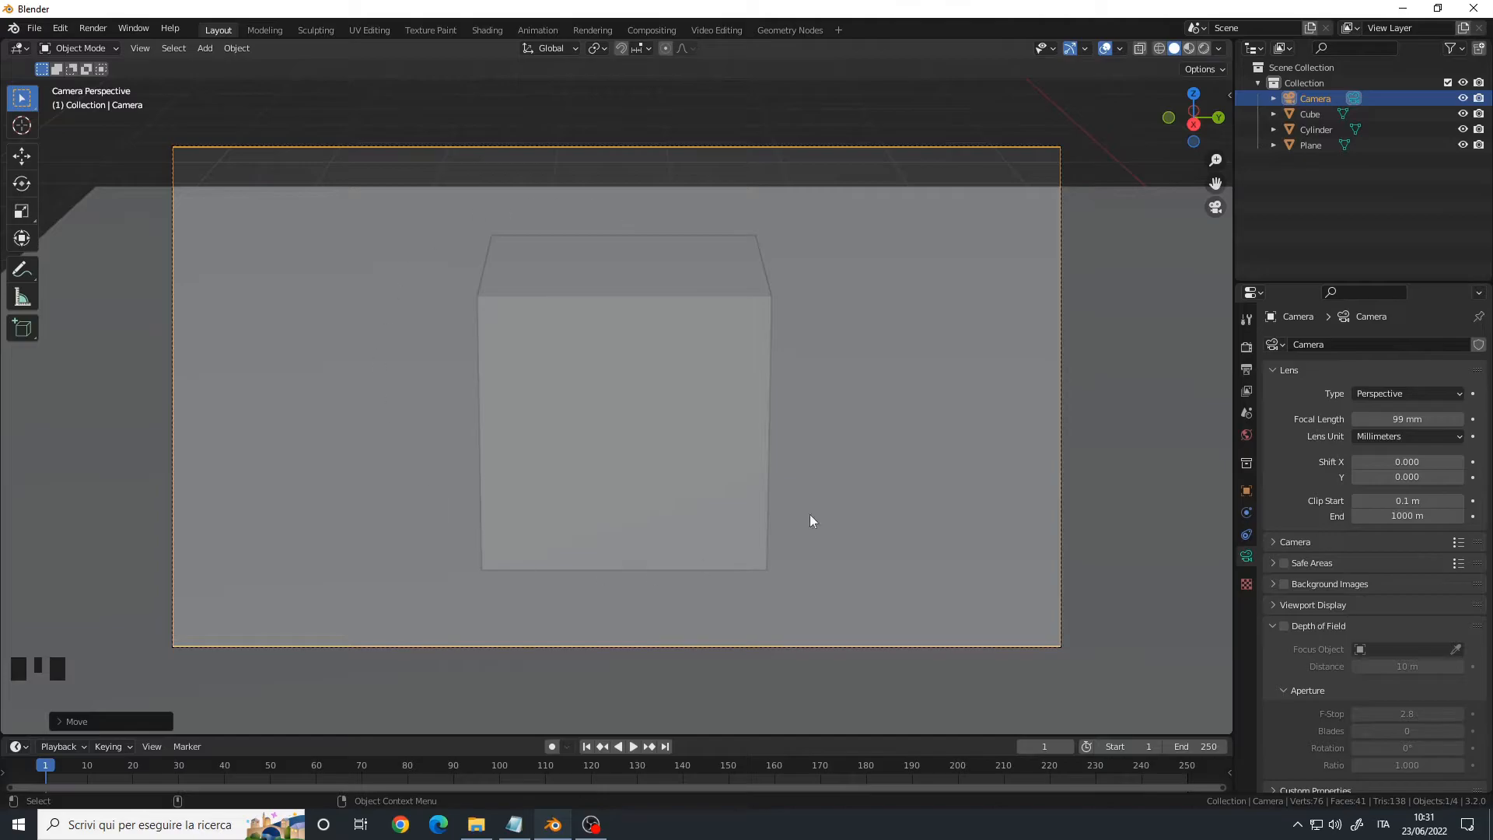
mouse_move(1129, 235)
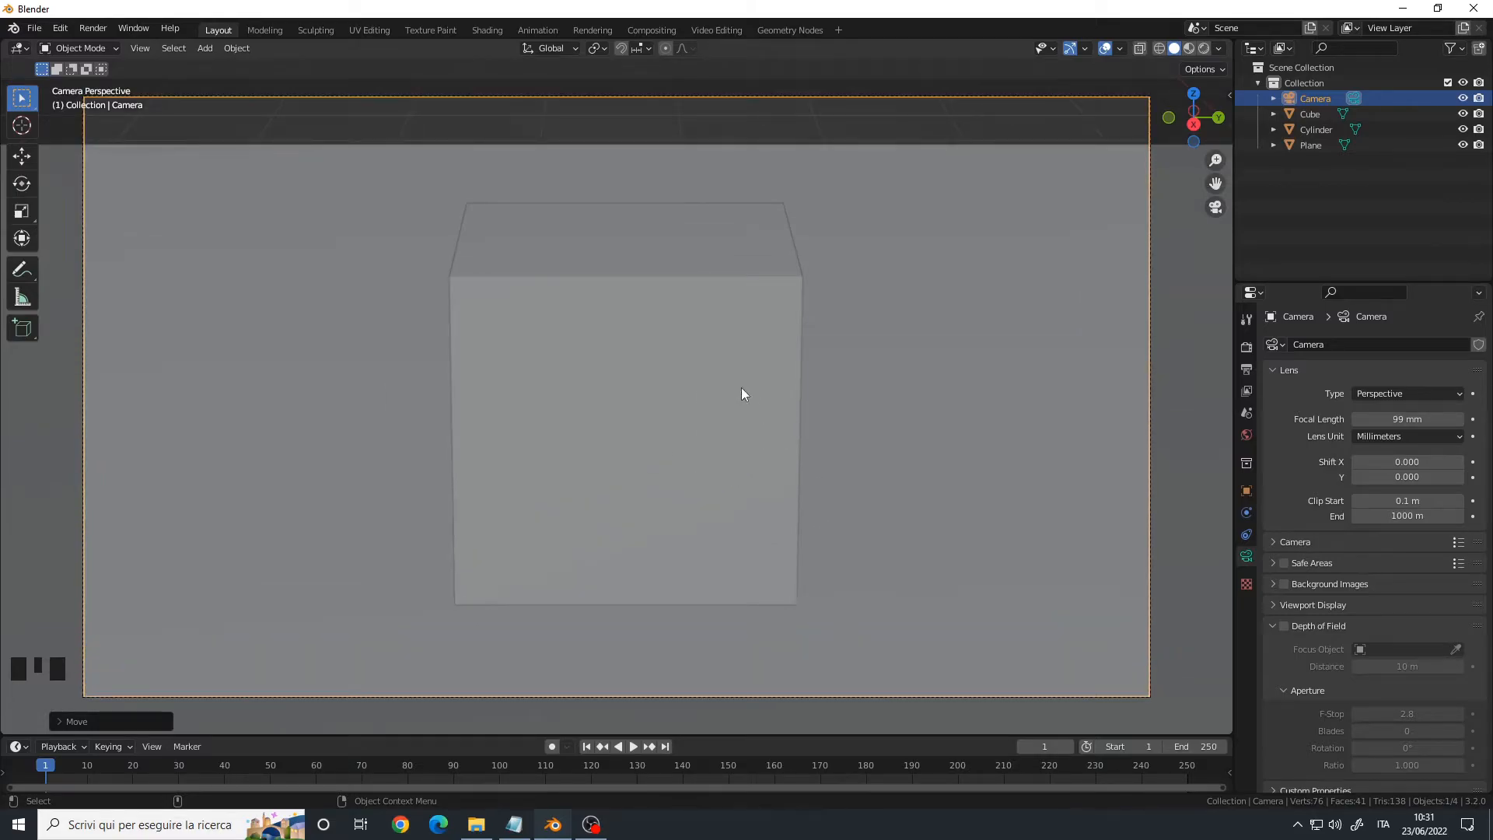
mouse_move(626, 370)
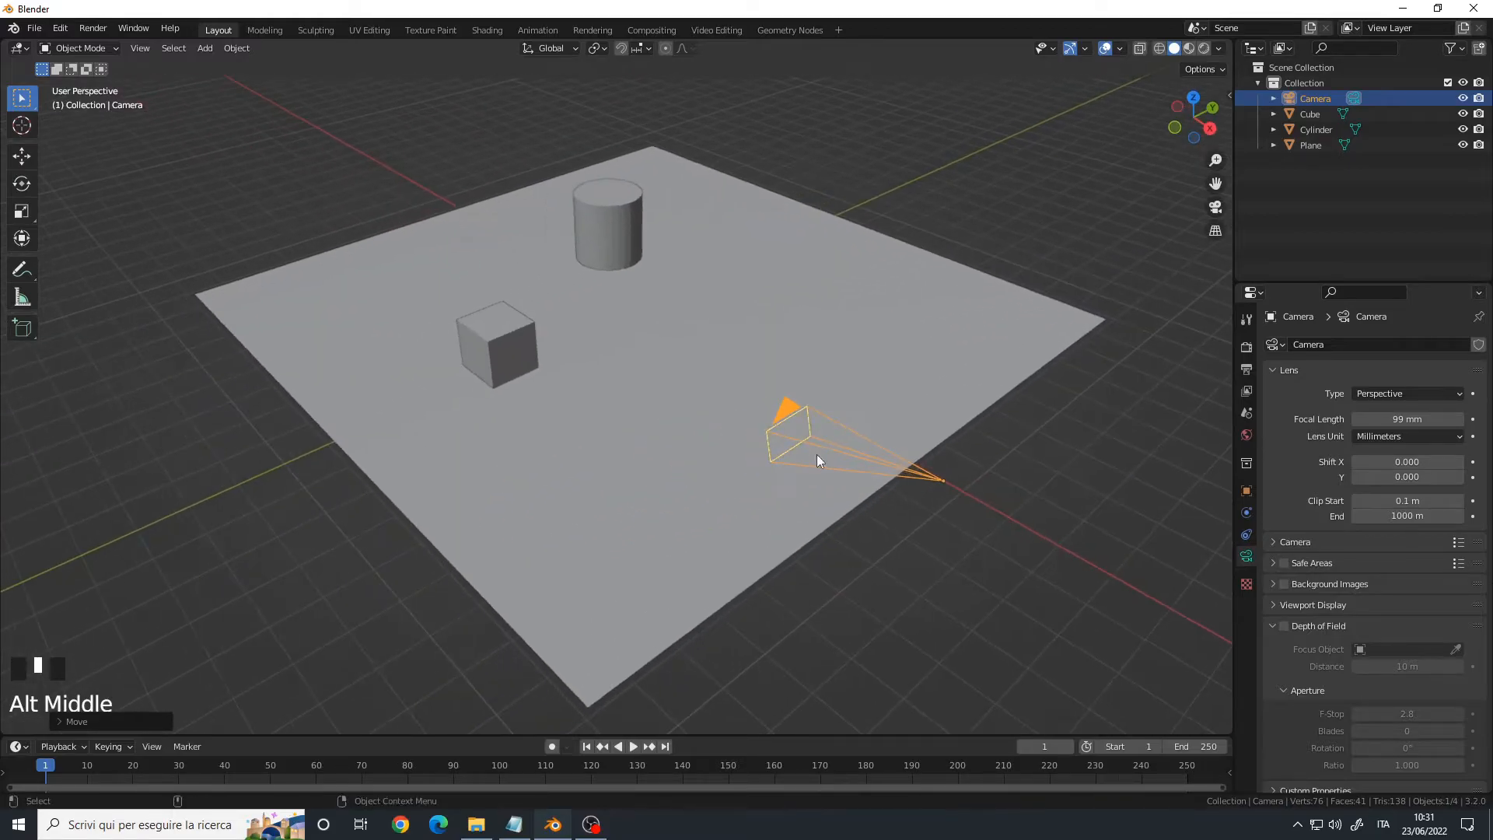
Step: Add a second camera, Camera.001, view through it, and reach the View menu's camera commands
key(shift+a)
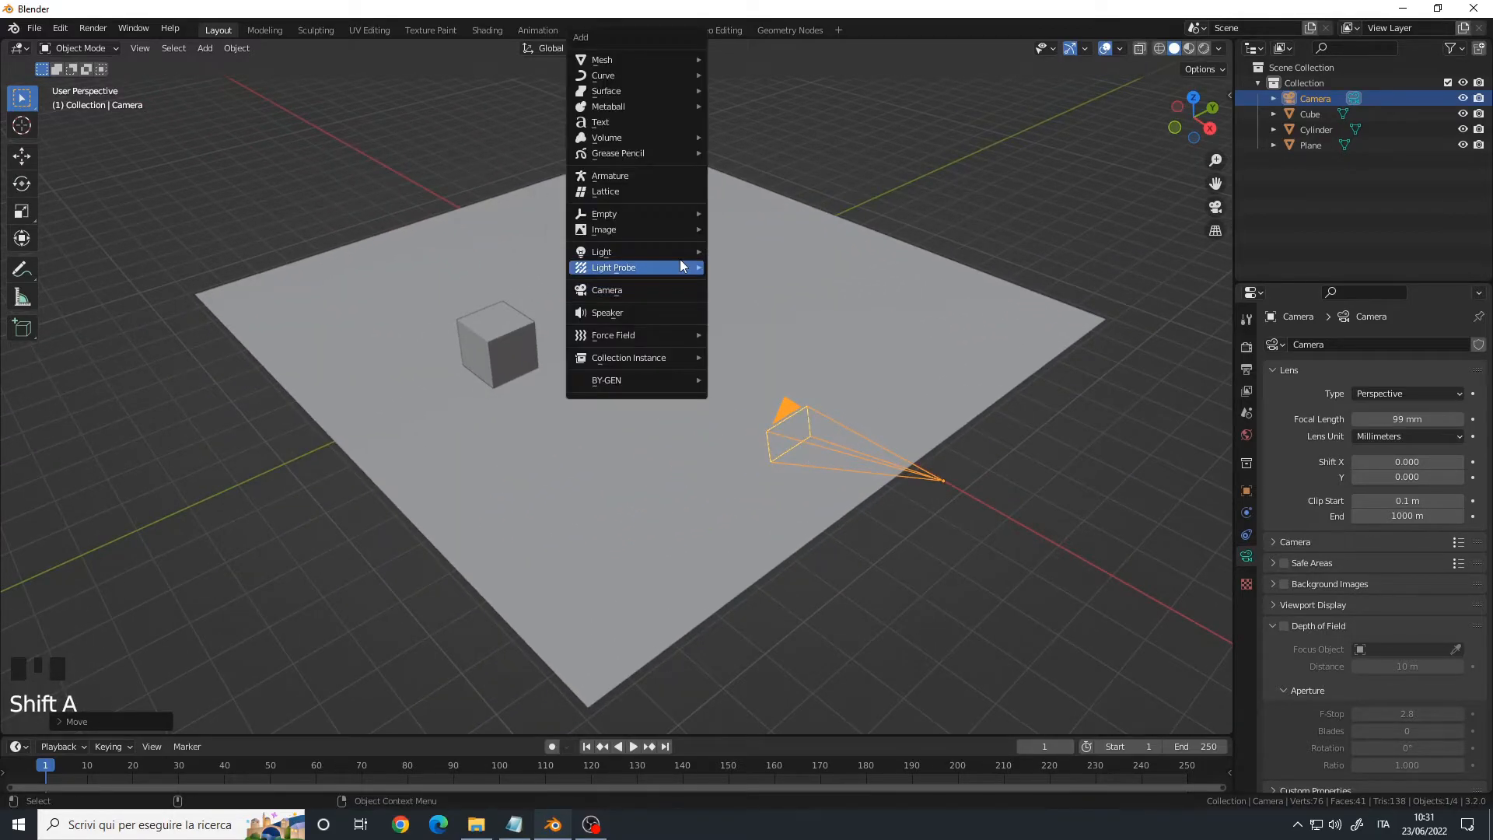
mouse_move(607, 289)
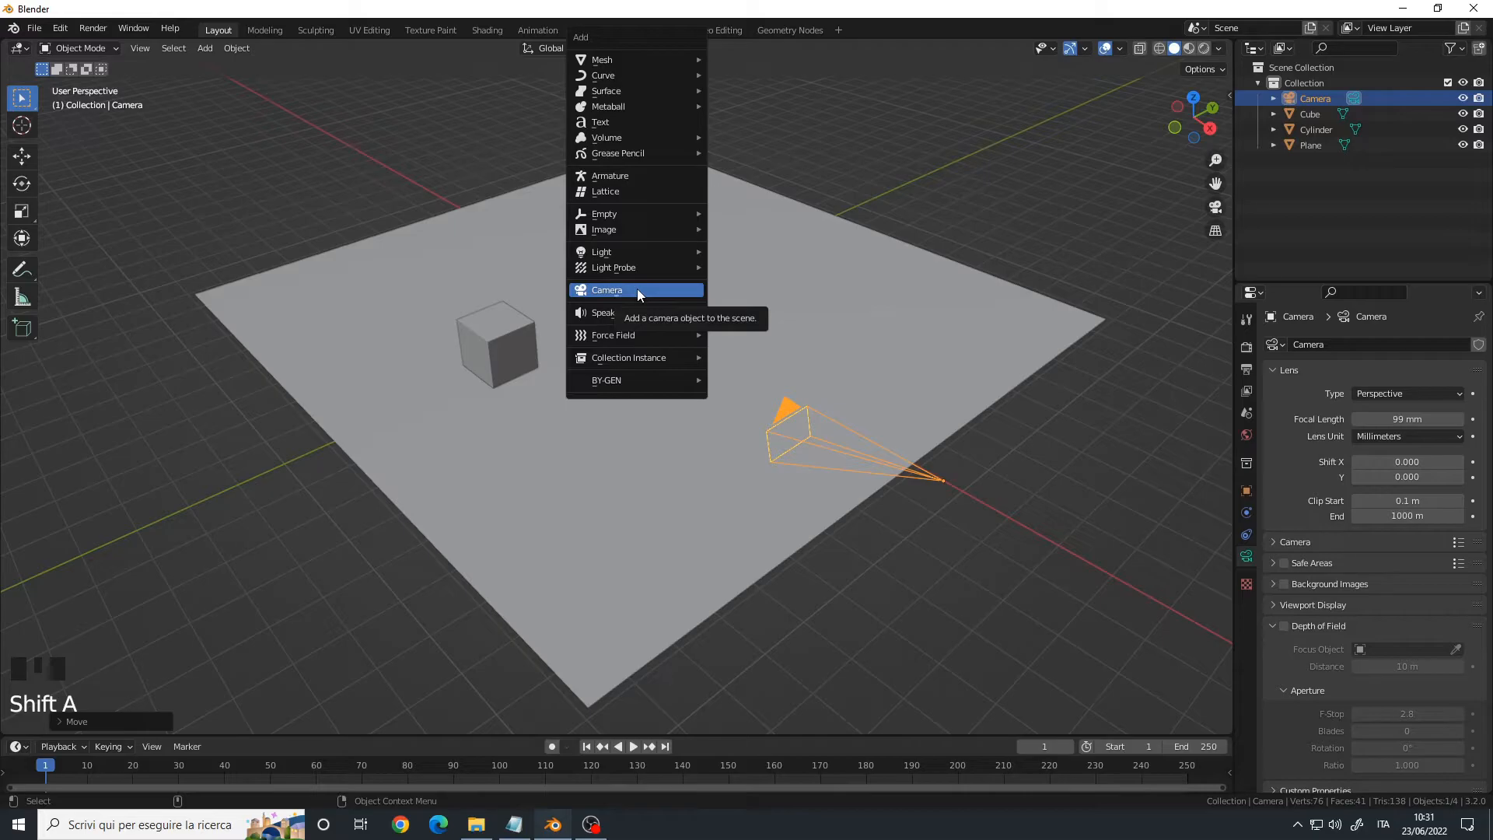
click(607, 290)
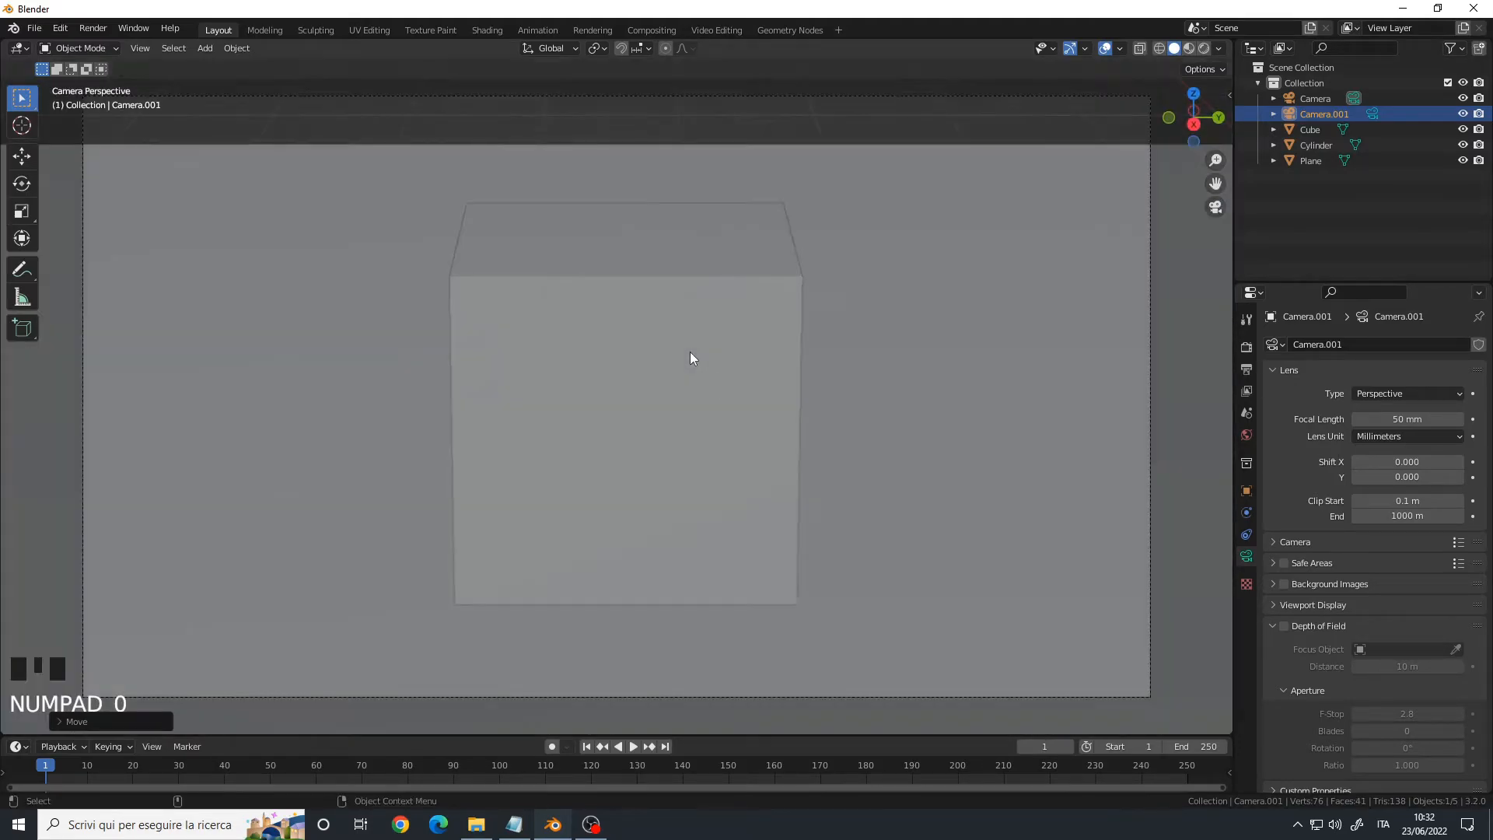
key(numpad_0)
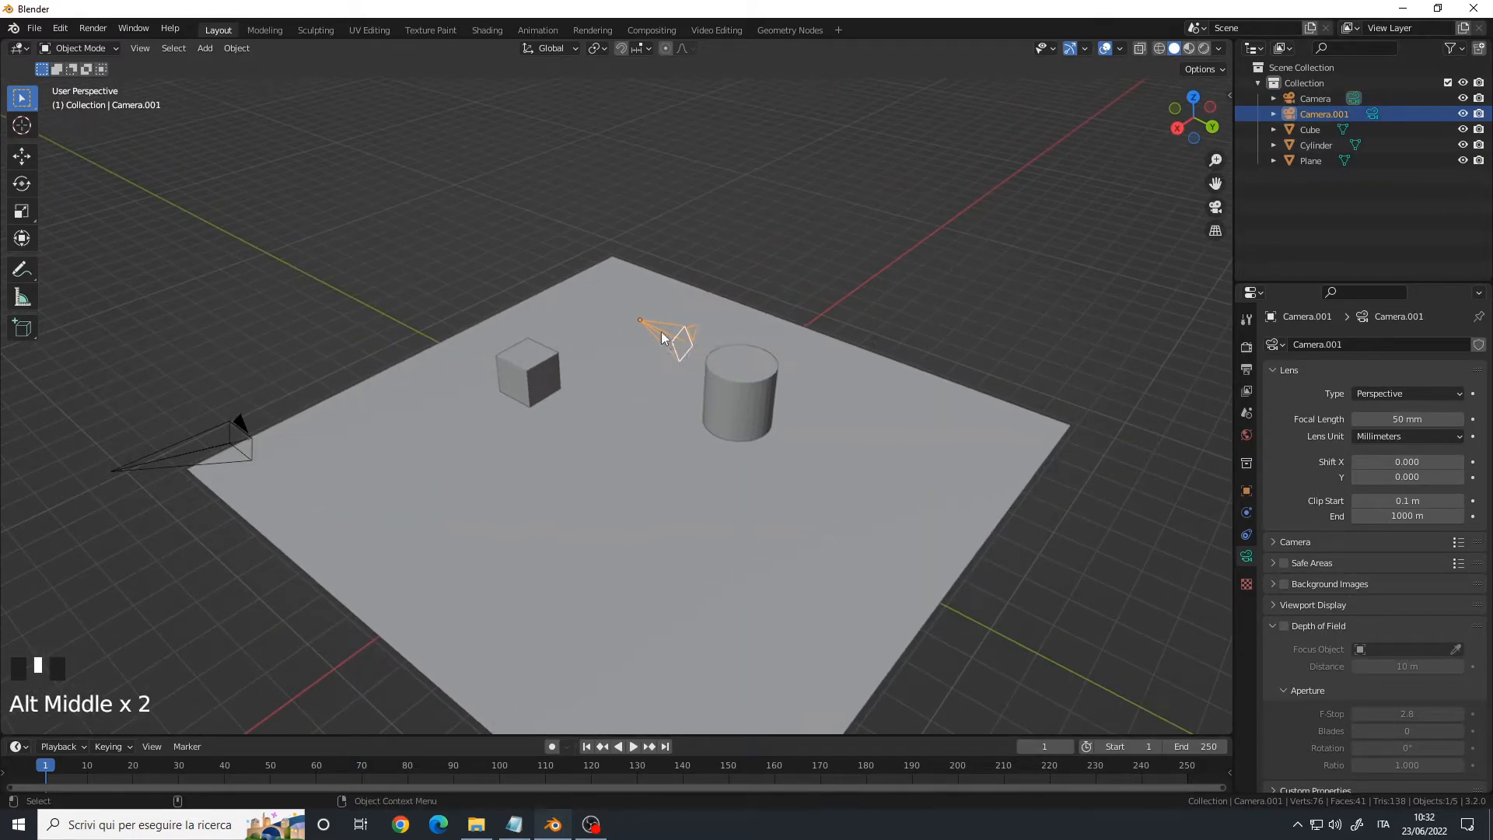
click(139, 47)
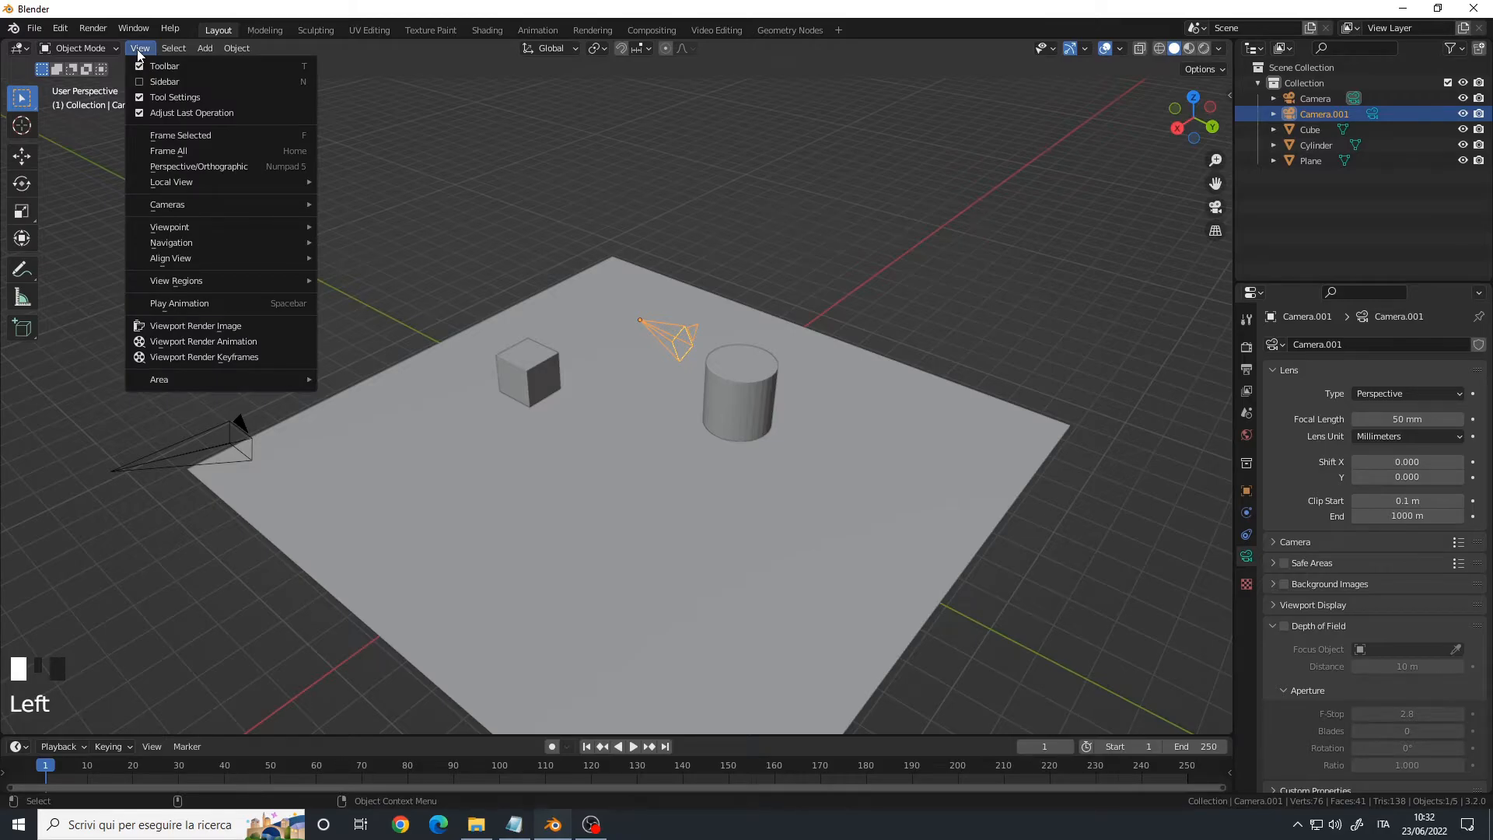
mouse_move(166, 203)
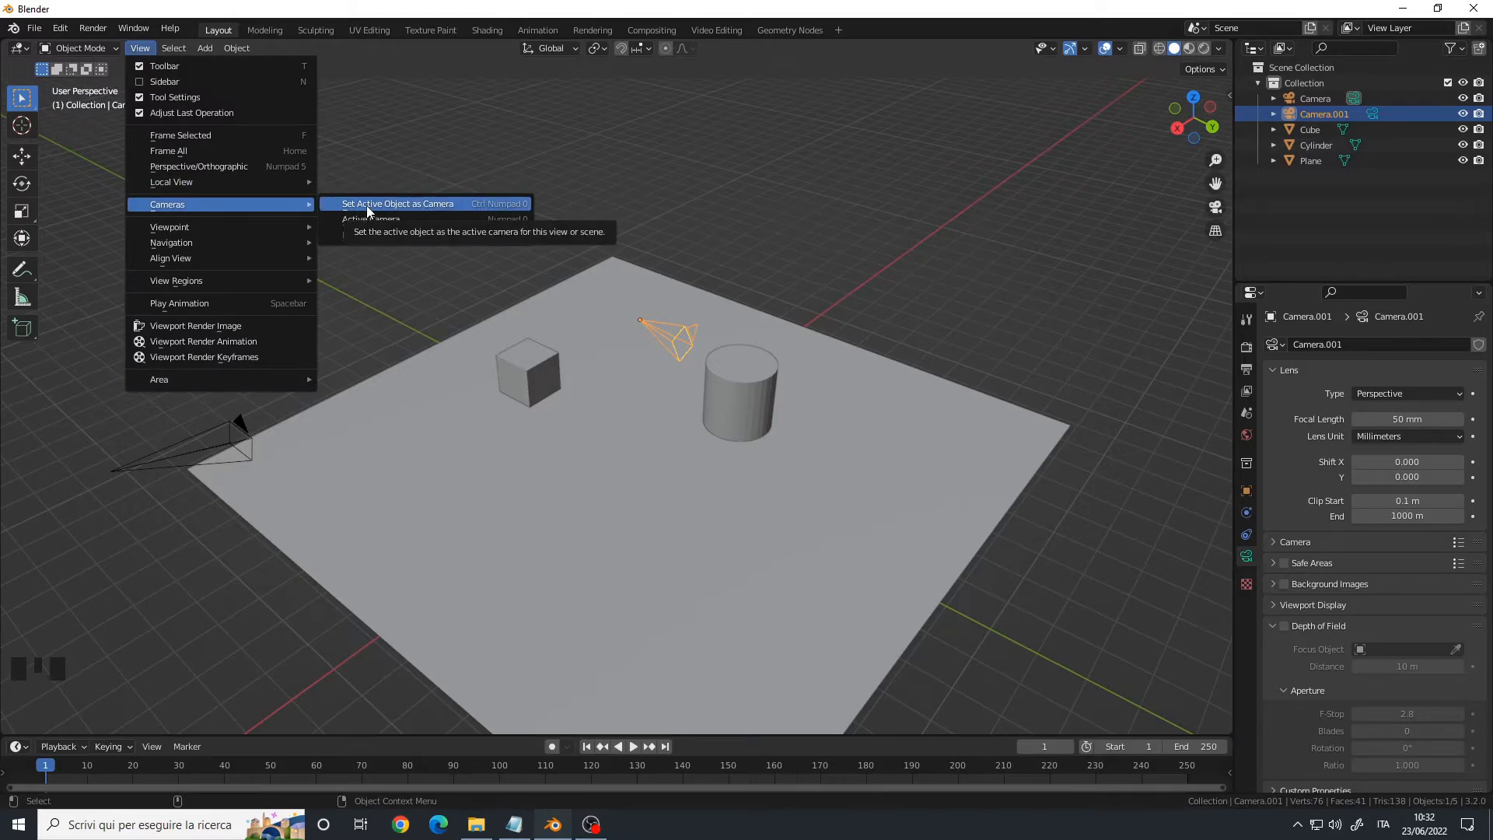
Step: Set Camera.001 as active camera, then leave camera view
click(398, 203)
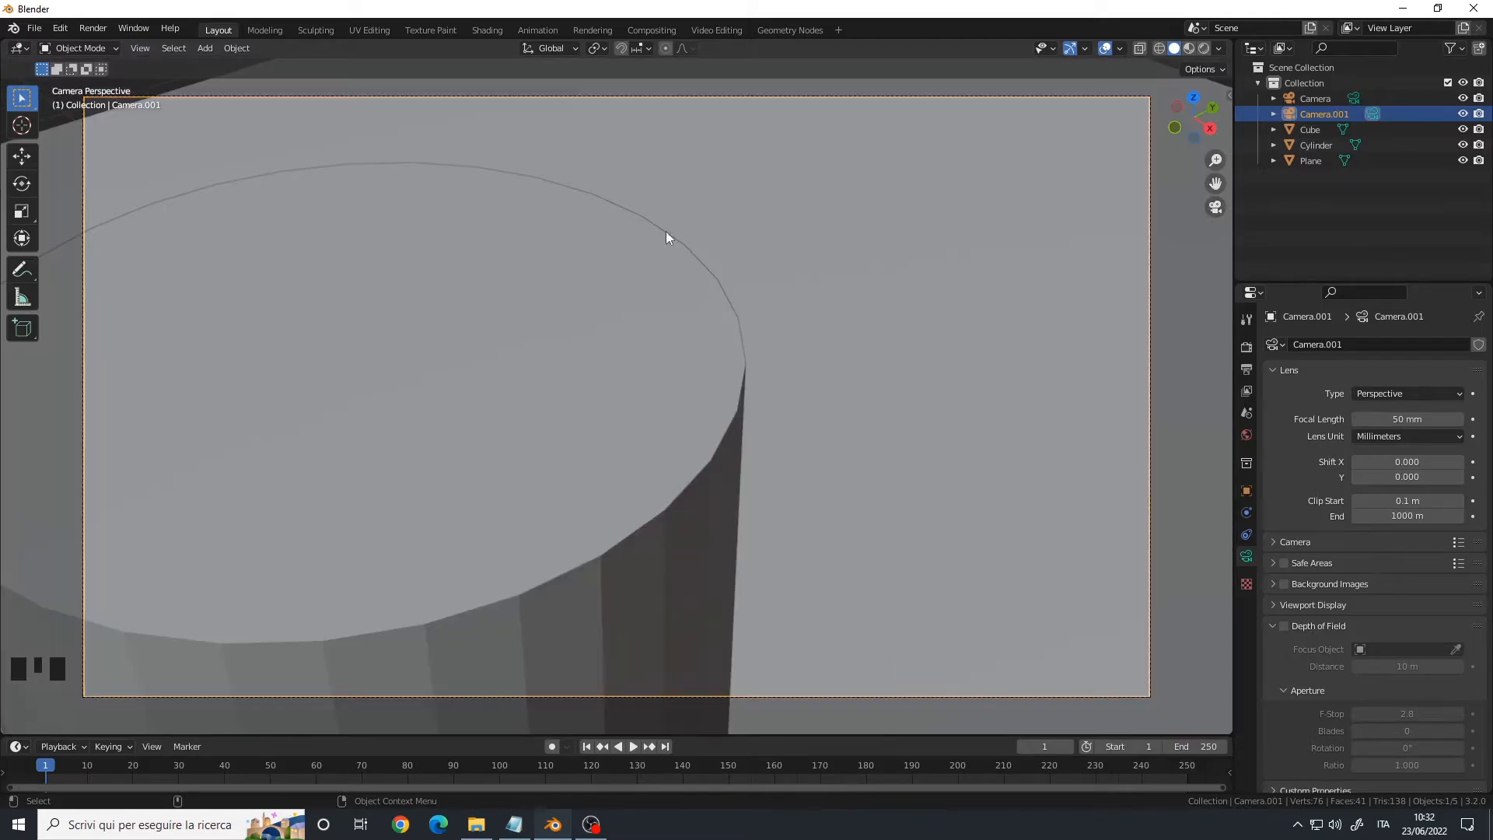
mouse_move(593, 308)
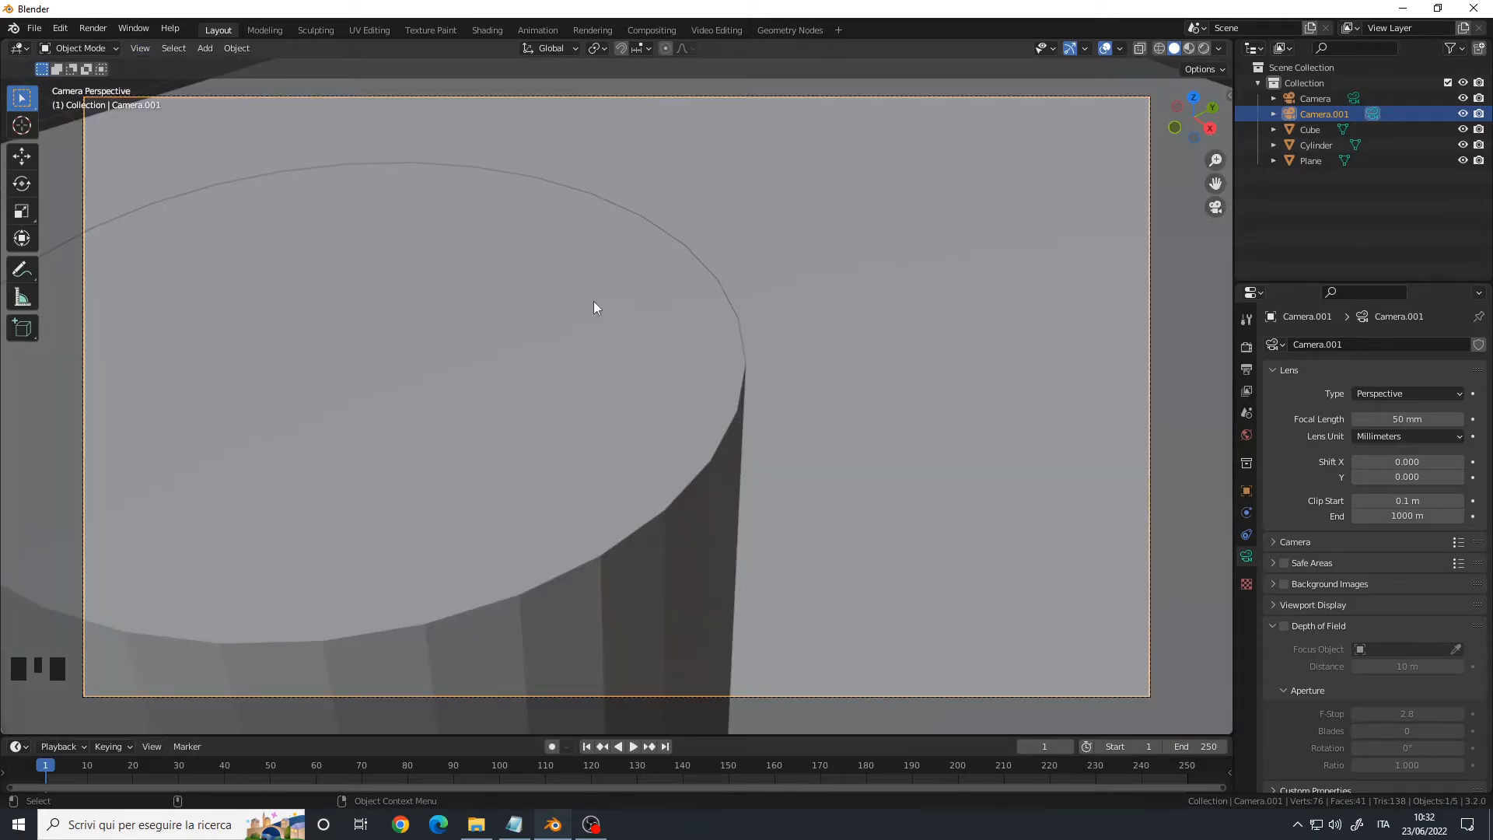
mouse_move(654, 338)
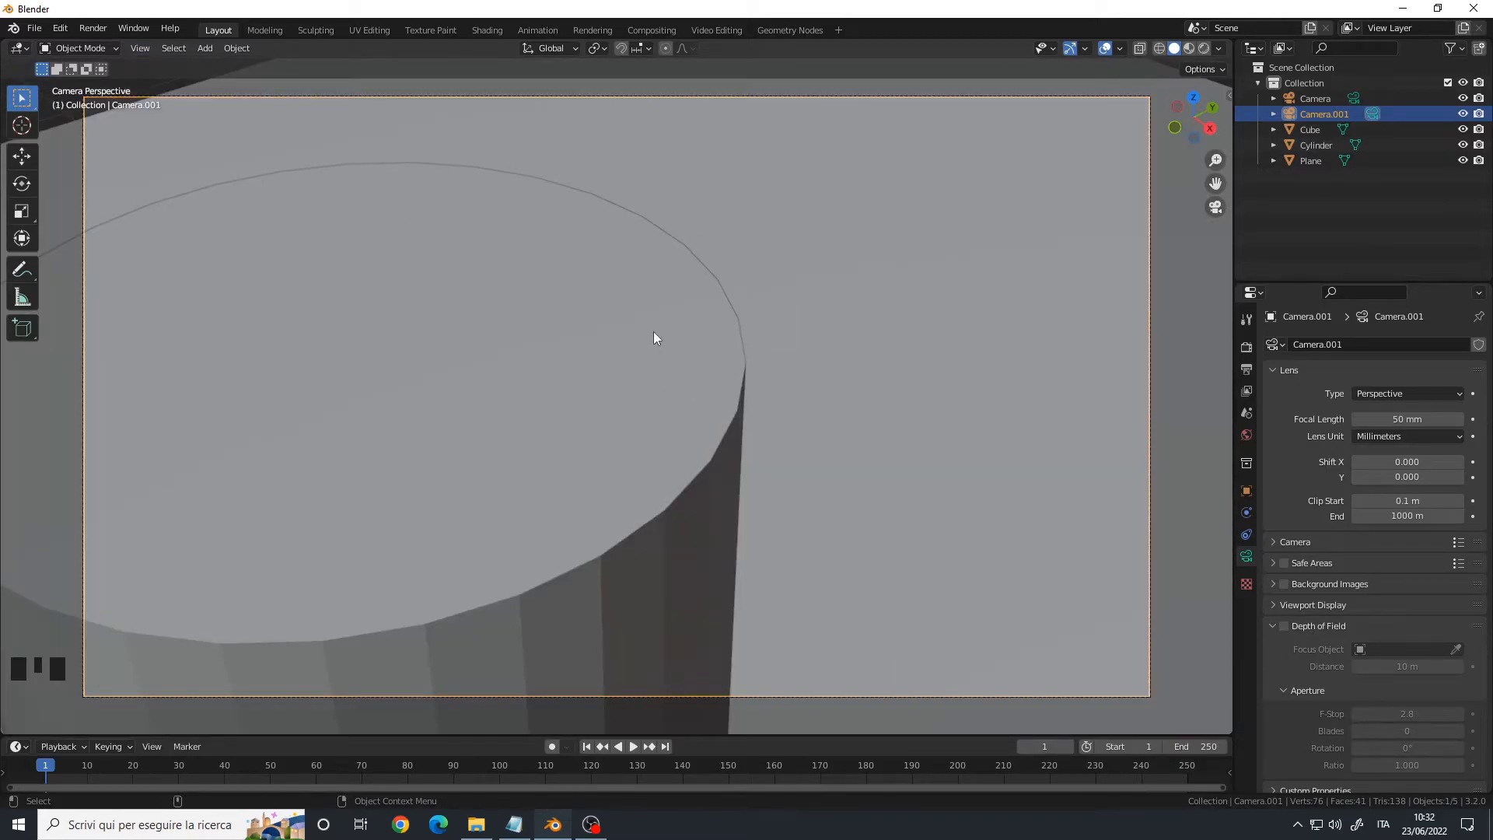
key(NUMPAD_0)
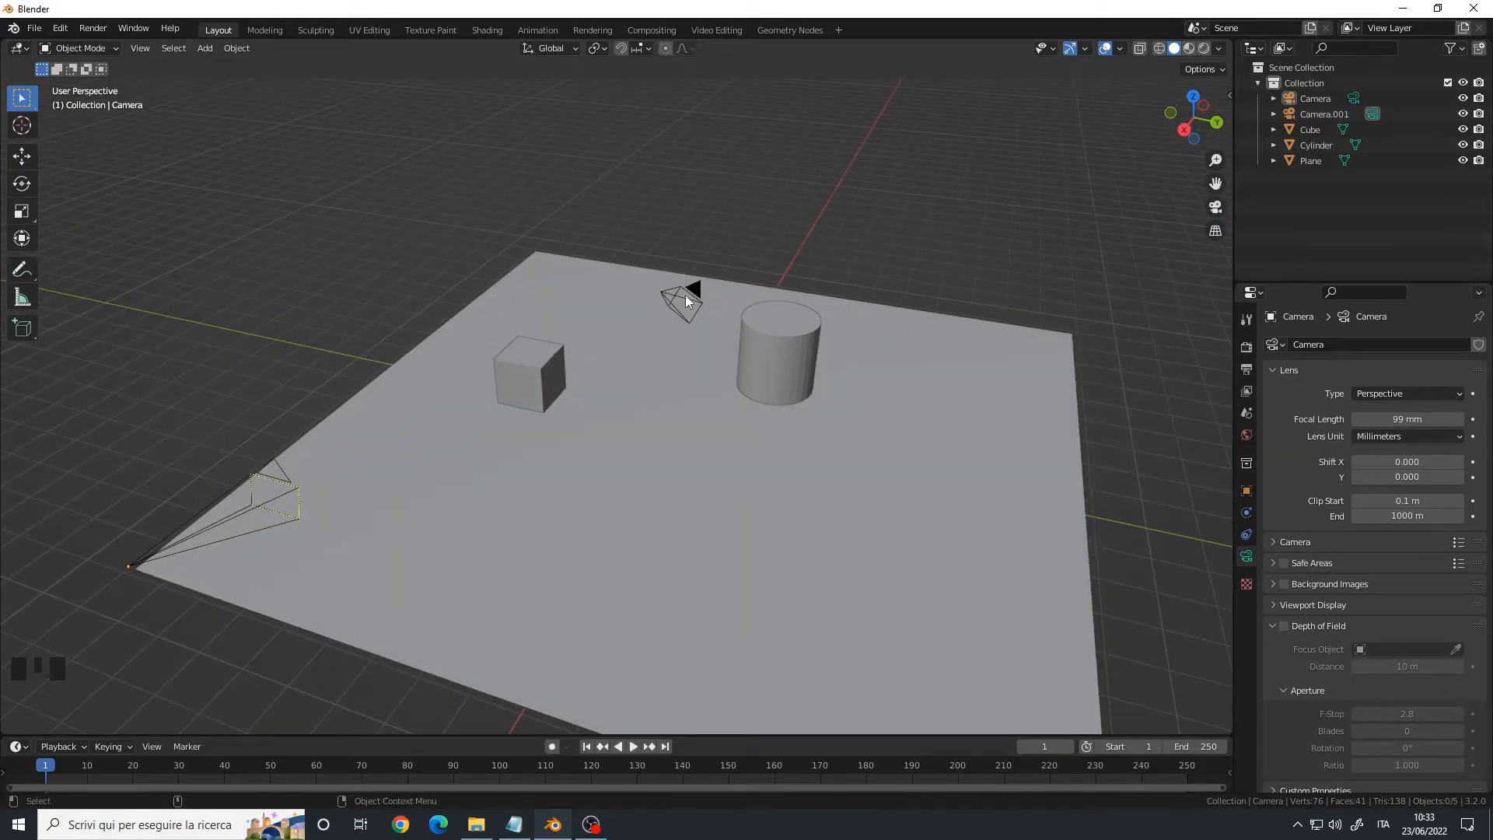
mouse_move(663, 330)
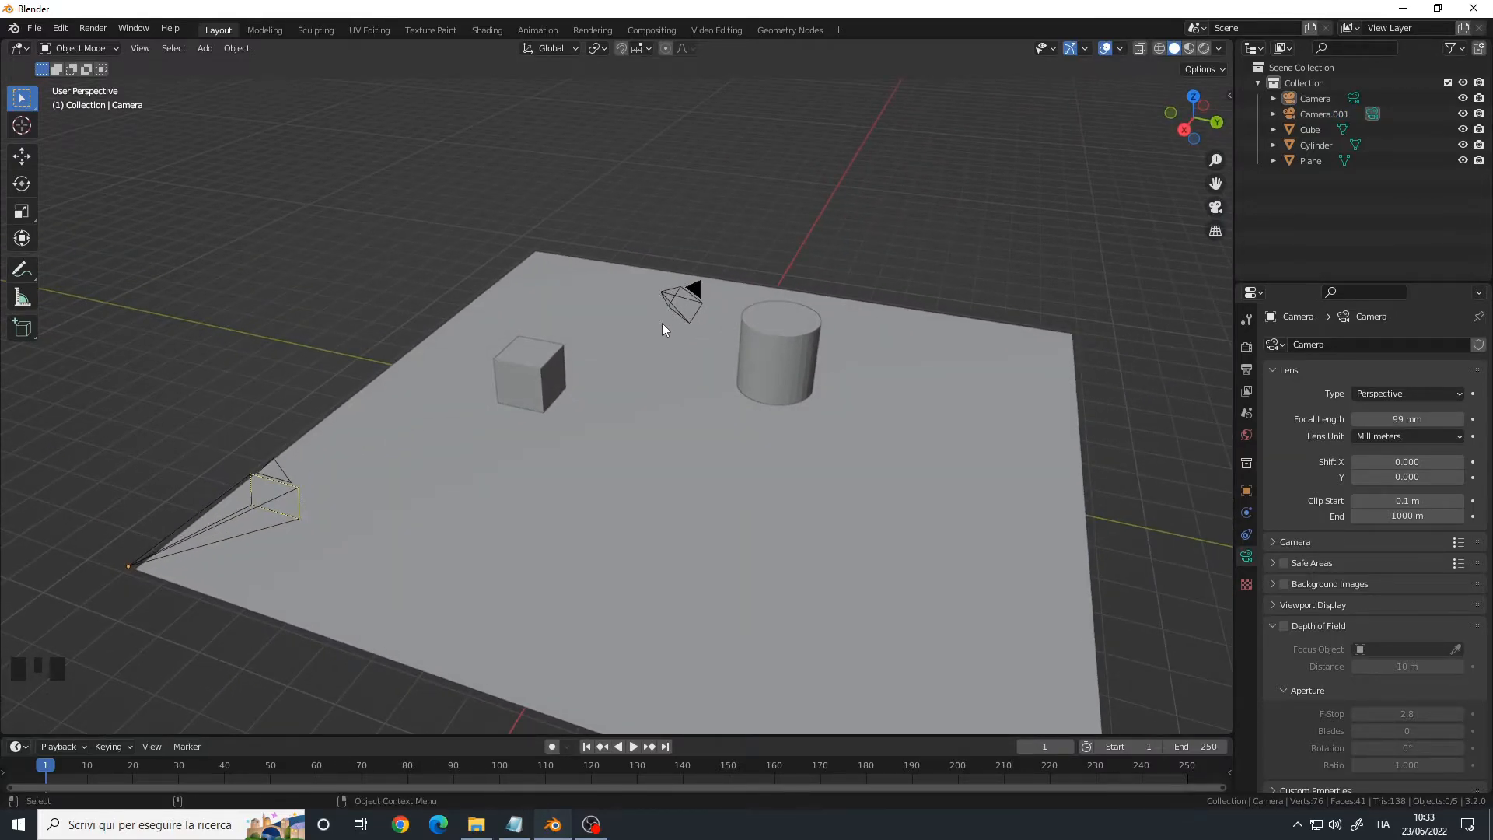
Step: Render an image showing Camera.001's close-up of the cylinder
click(681, 300)
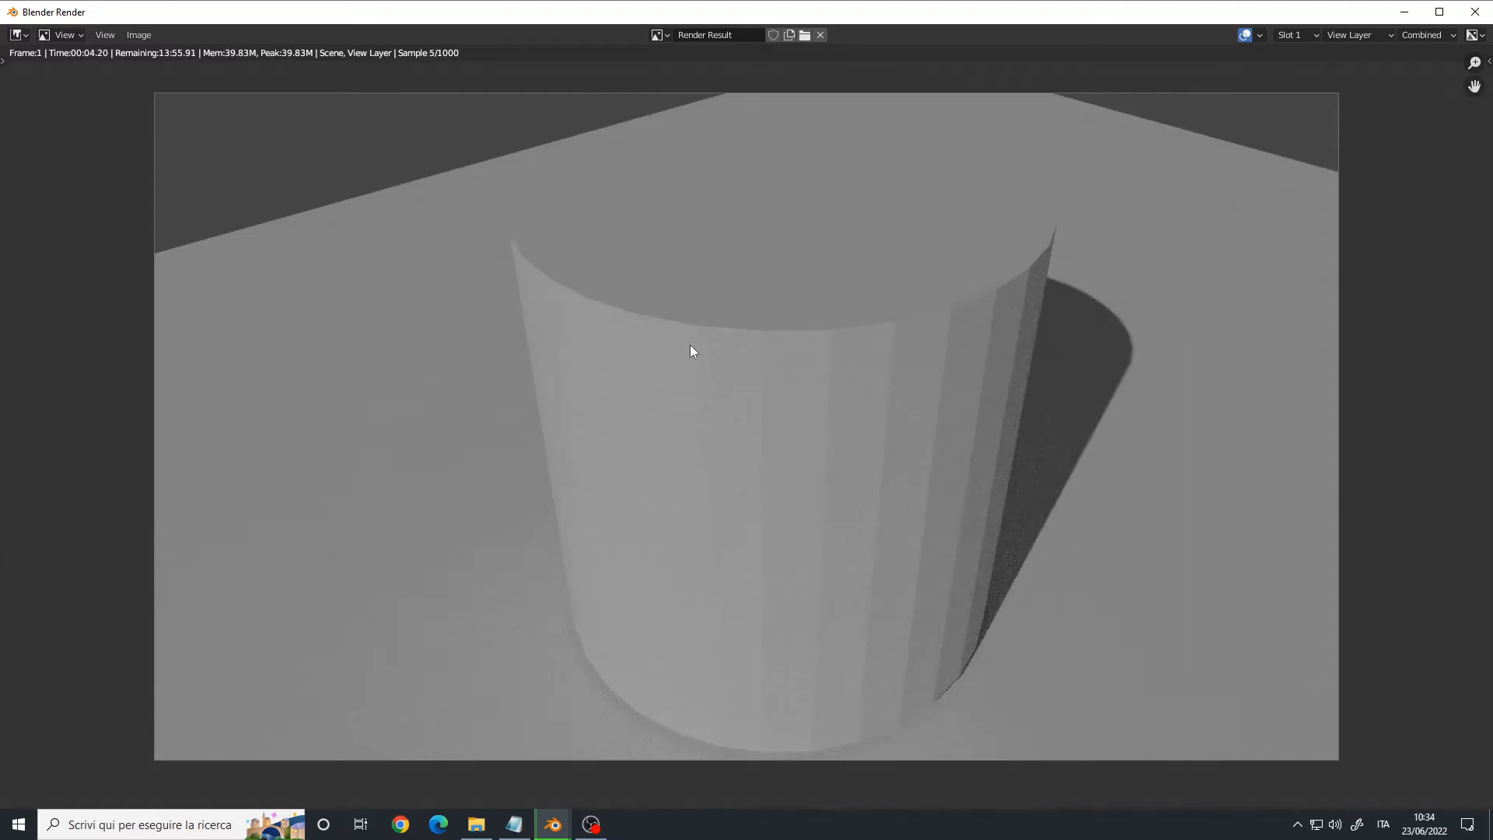
mouse_move(734, 422)
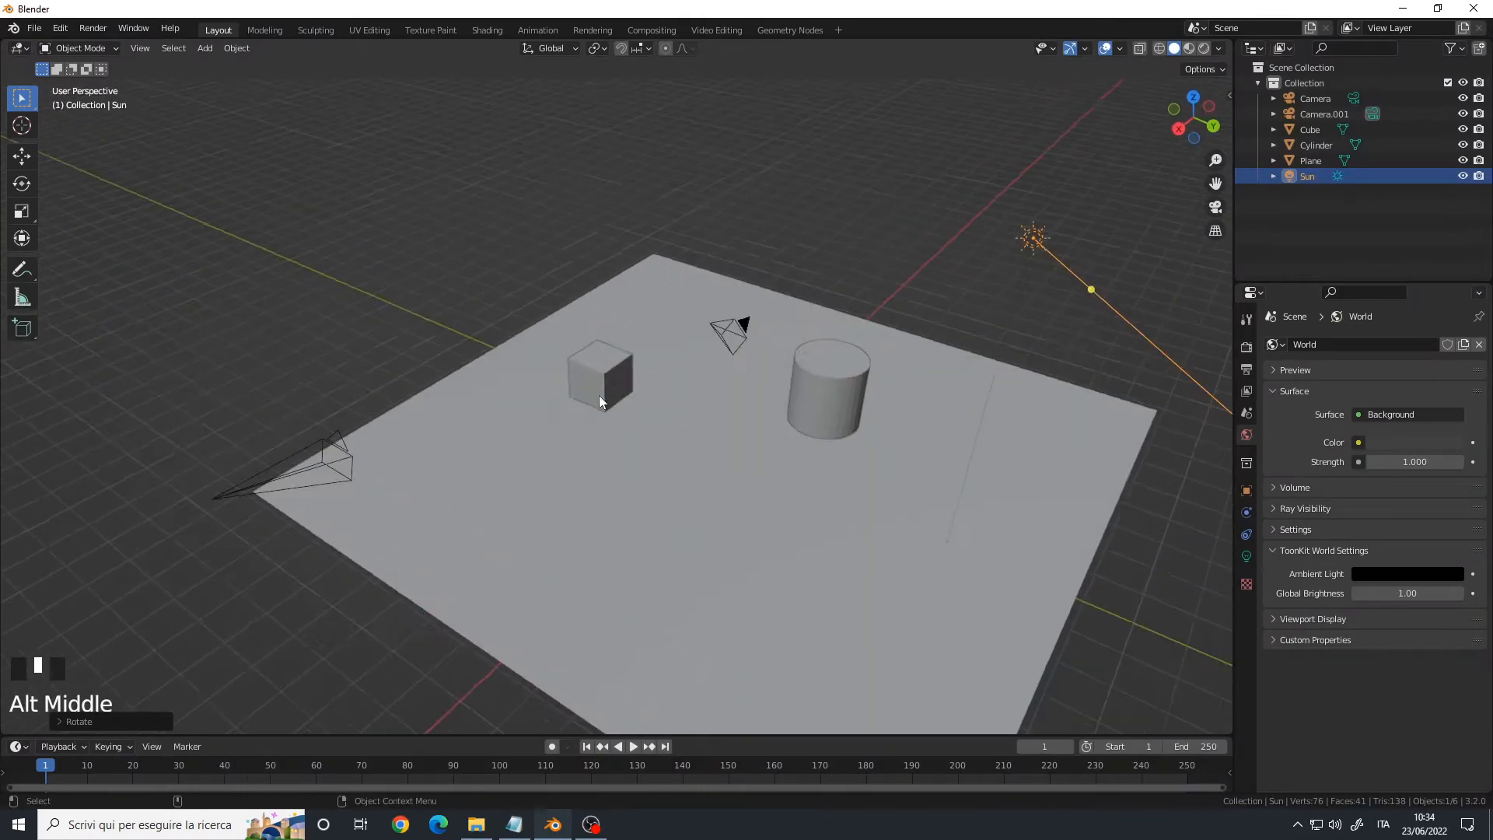
Step: Use View > Cameras > Set Active Object as Camera to make the original Camera active
scroll(down, 3)
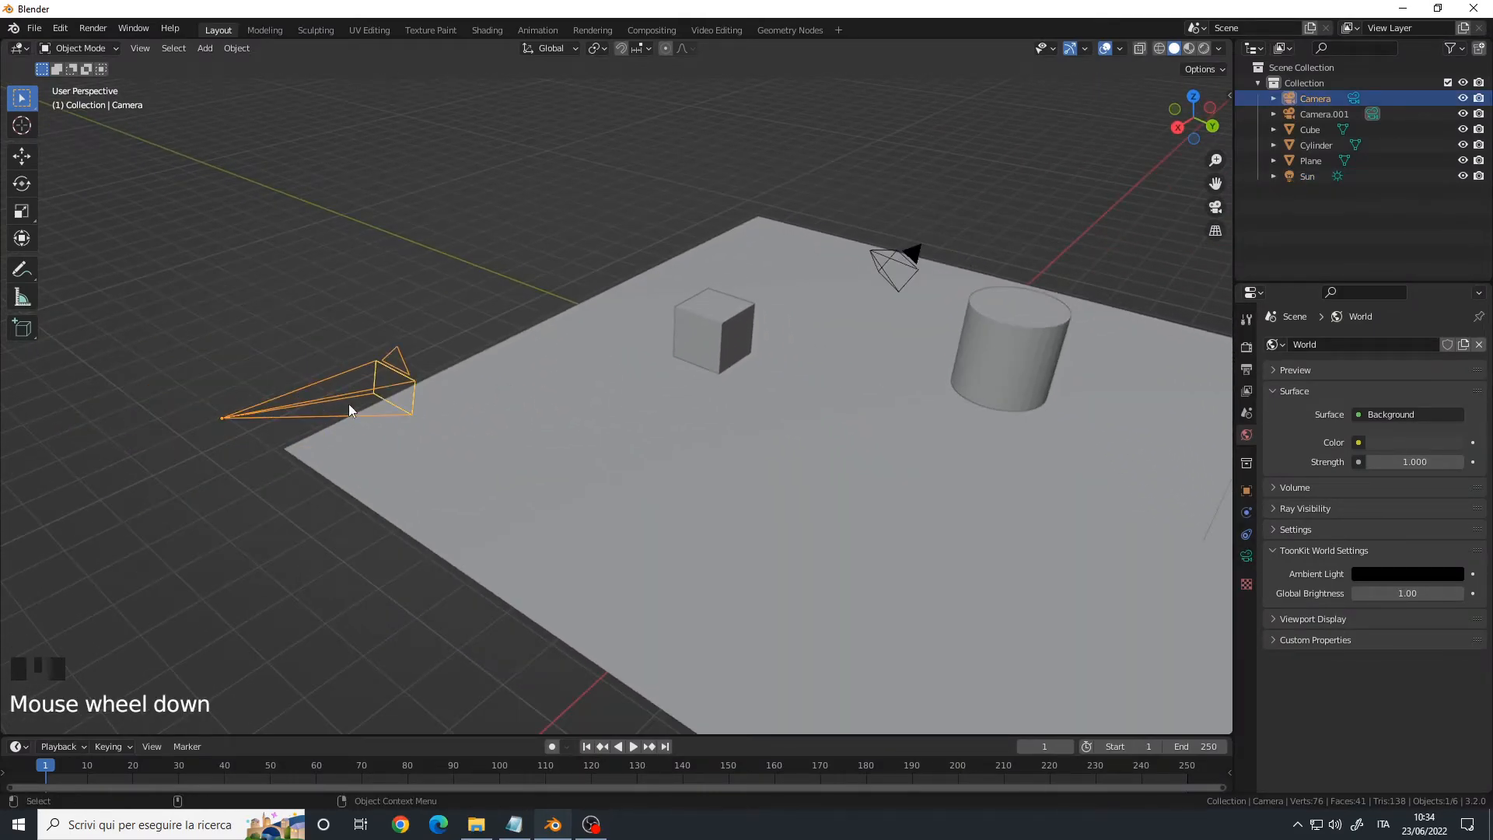
scroll(down, 3)
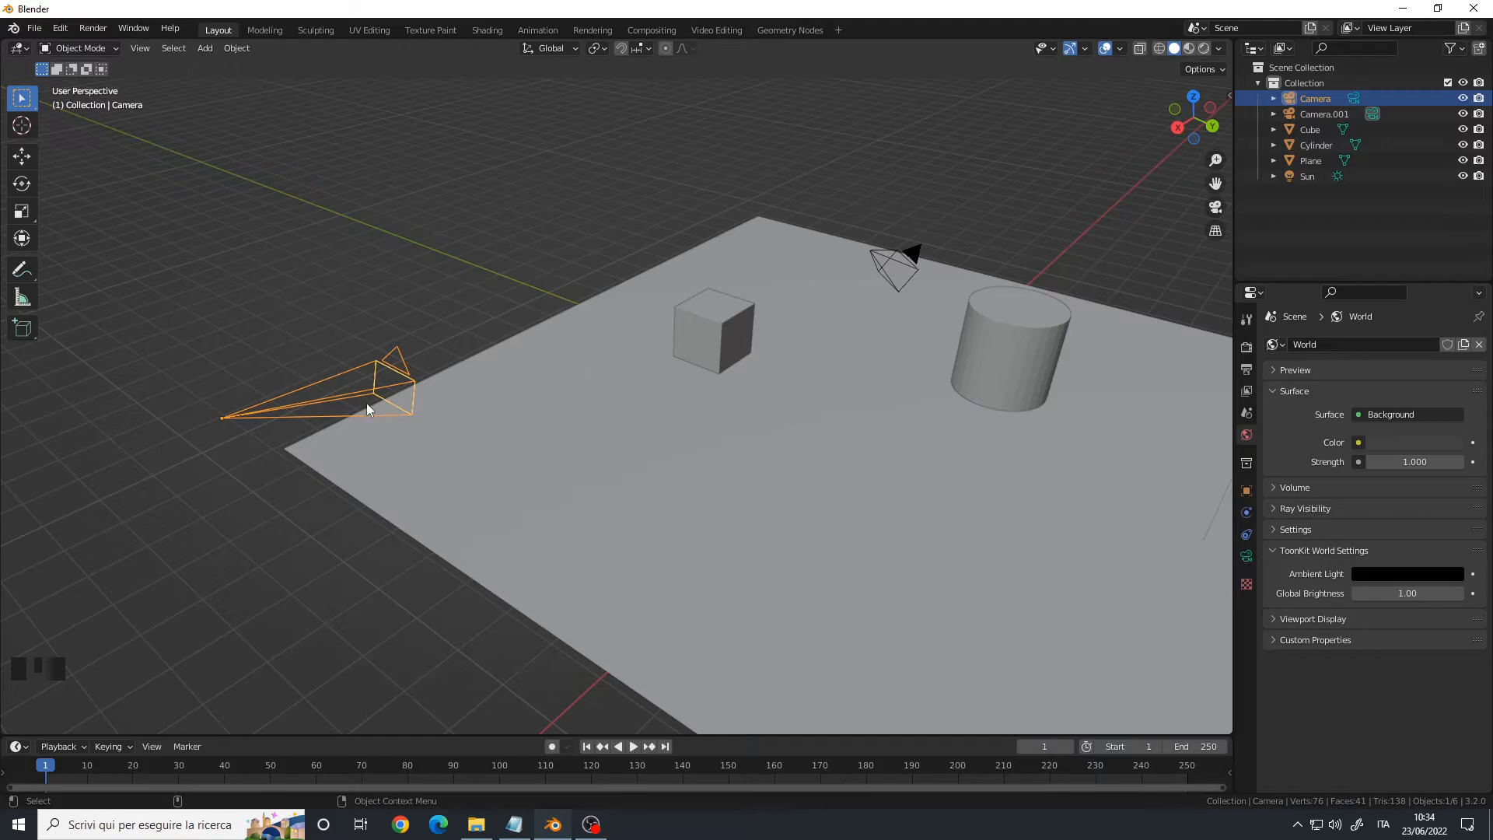
mouse_move(716, 315)
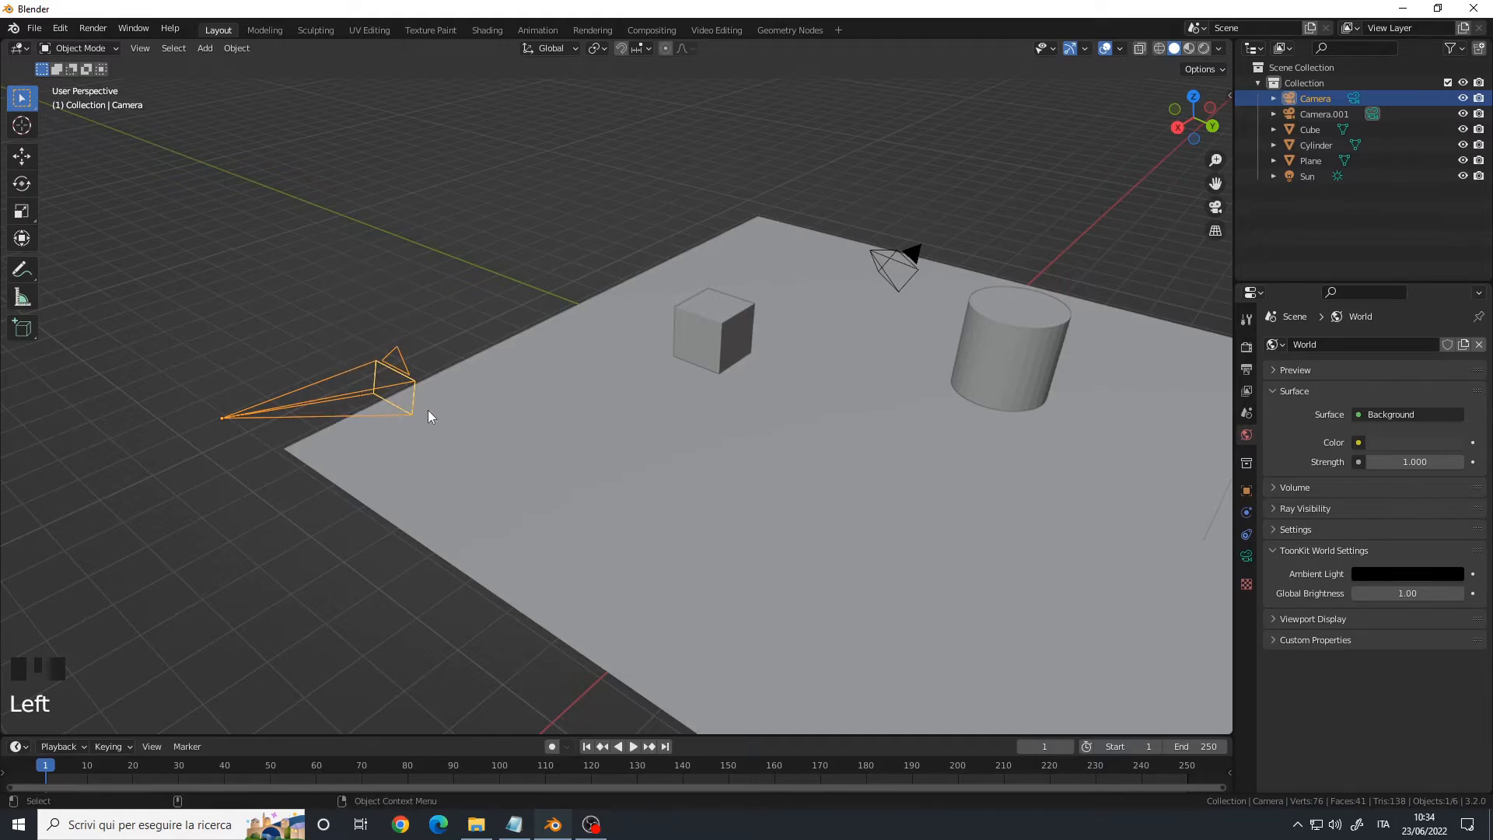
click(139, 47)
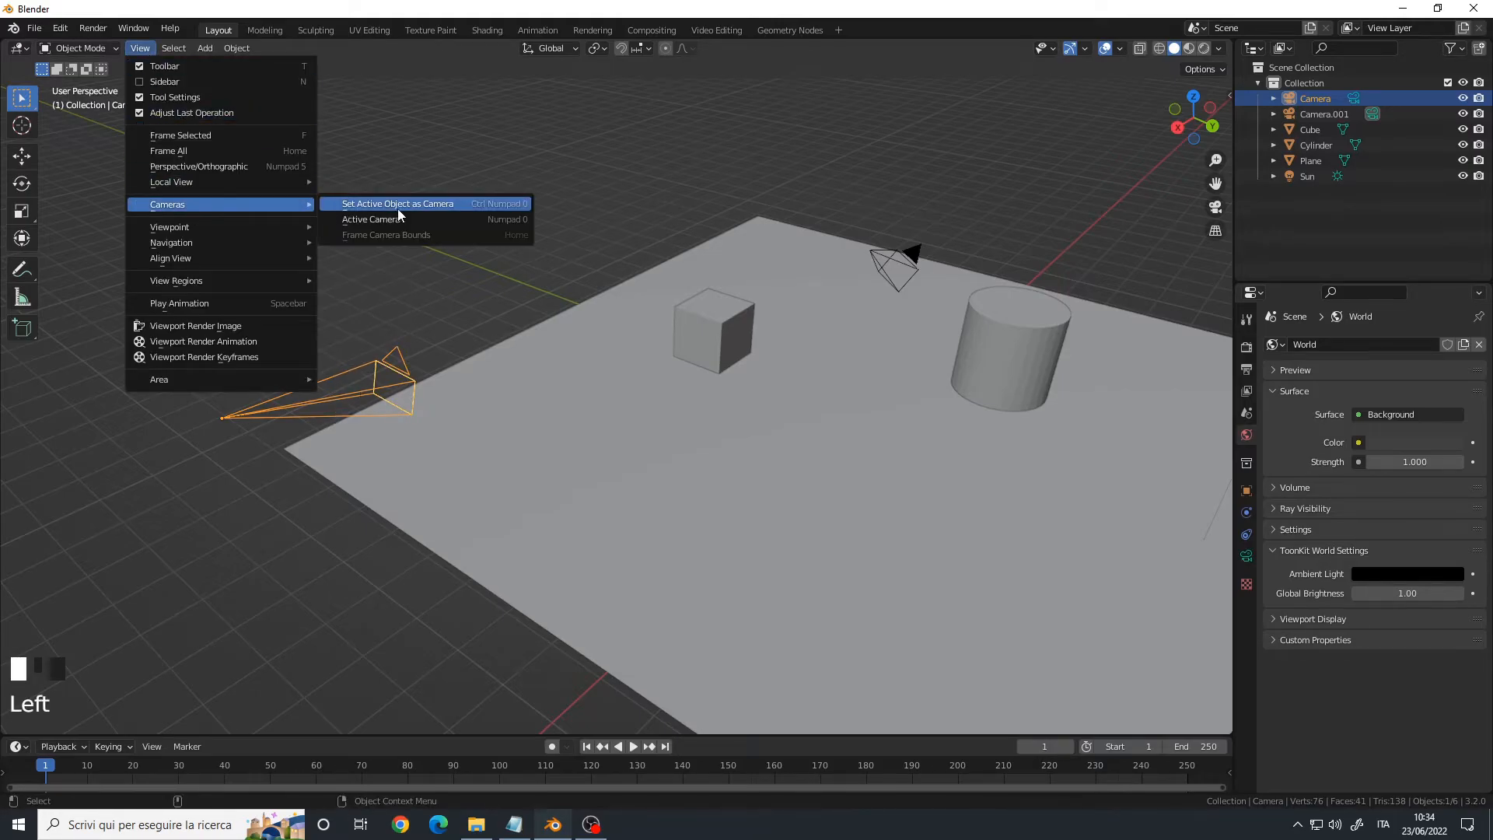
click(370, 220)
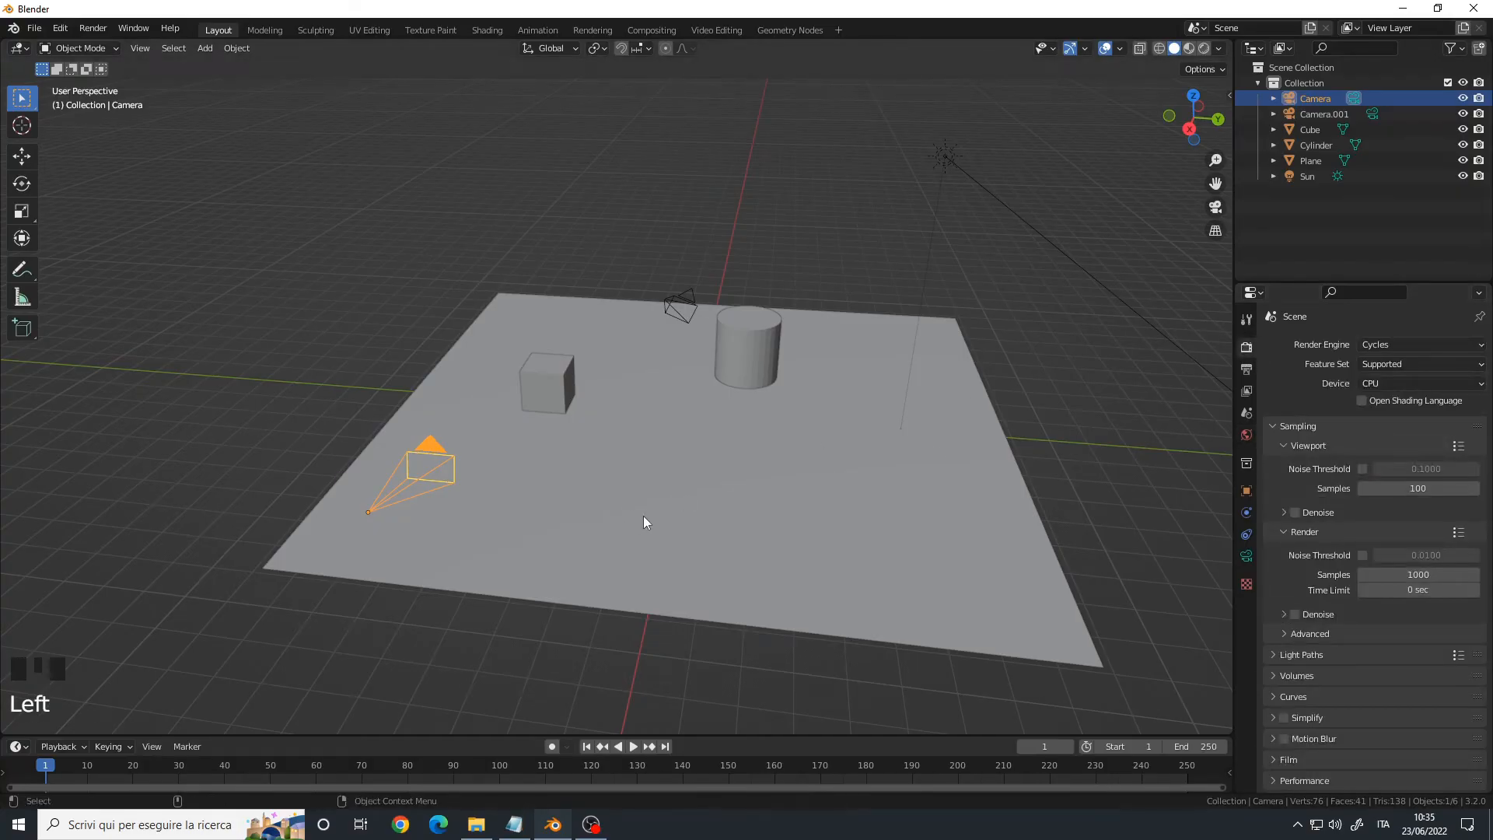
Step: Show the Output Properties Format panel while looking through Camera at the cube
click(1246, 368)
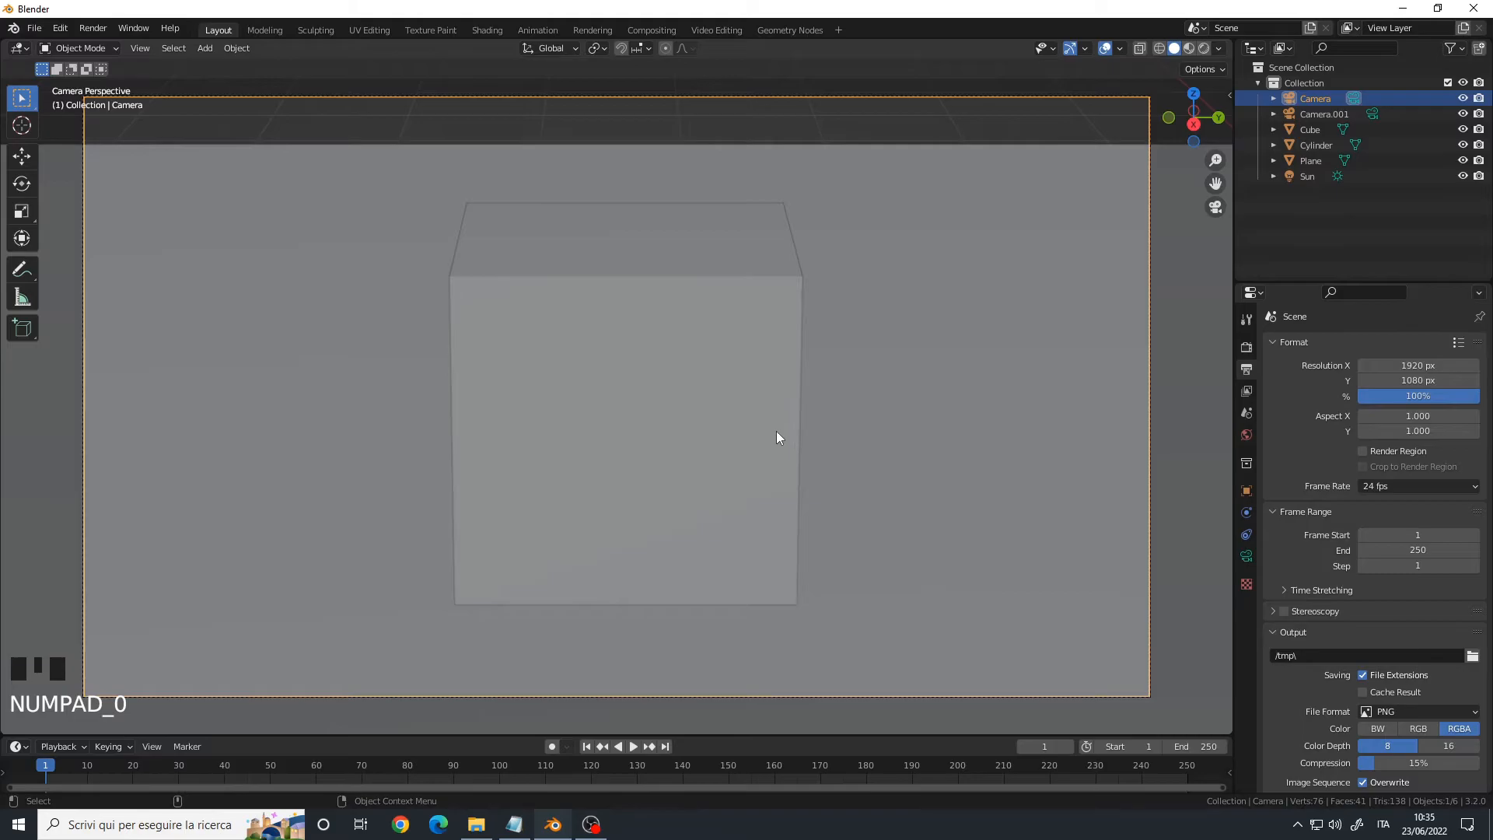
scroll(down, 3)
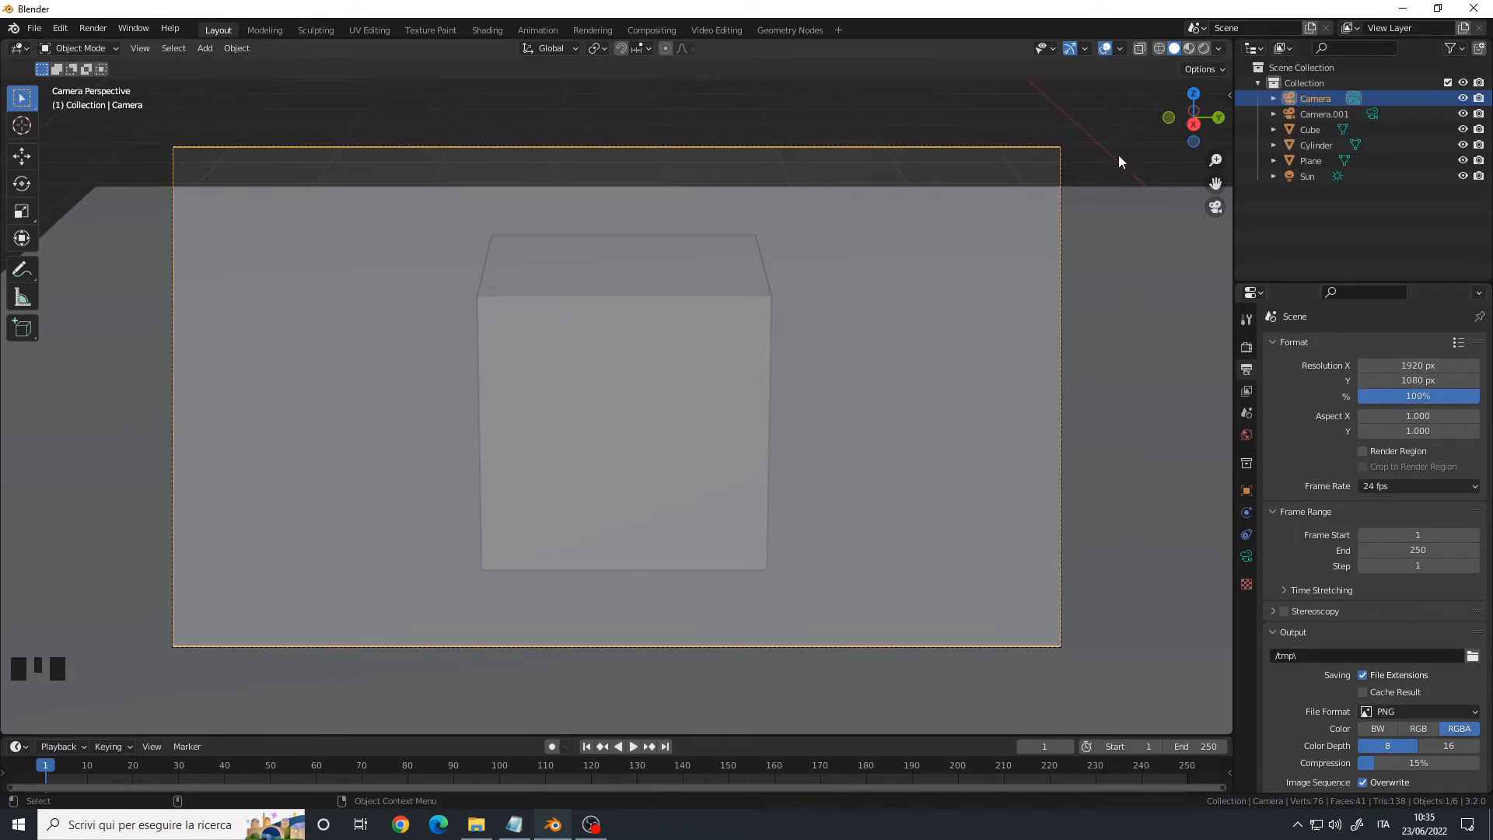
mouse_move(1051, 192)
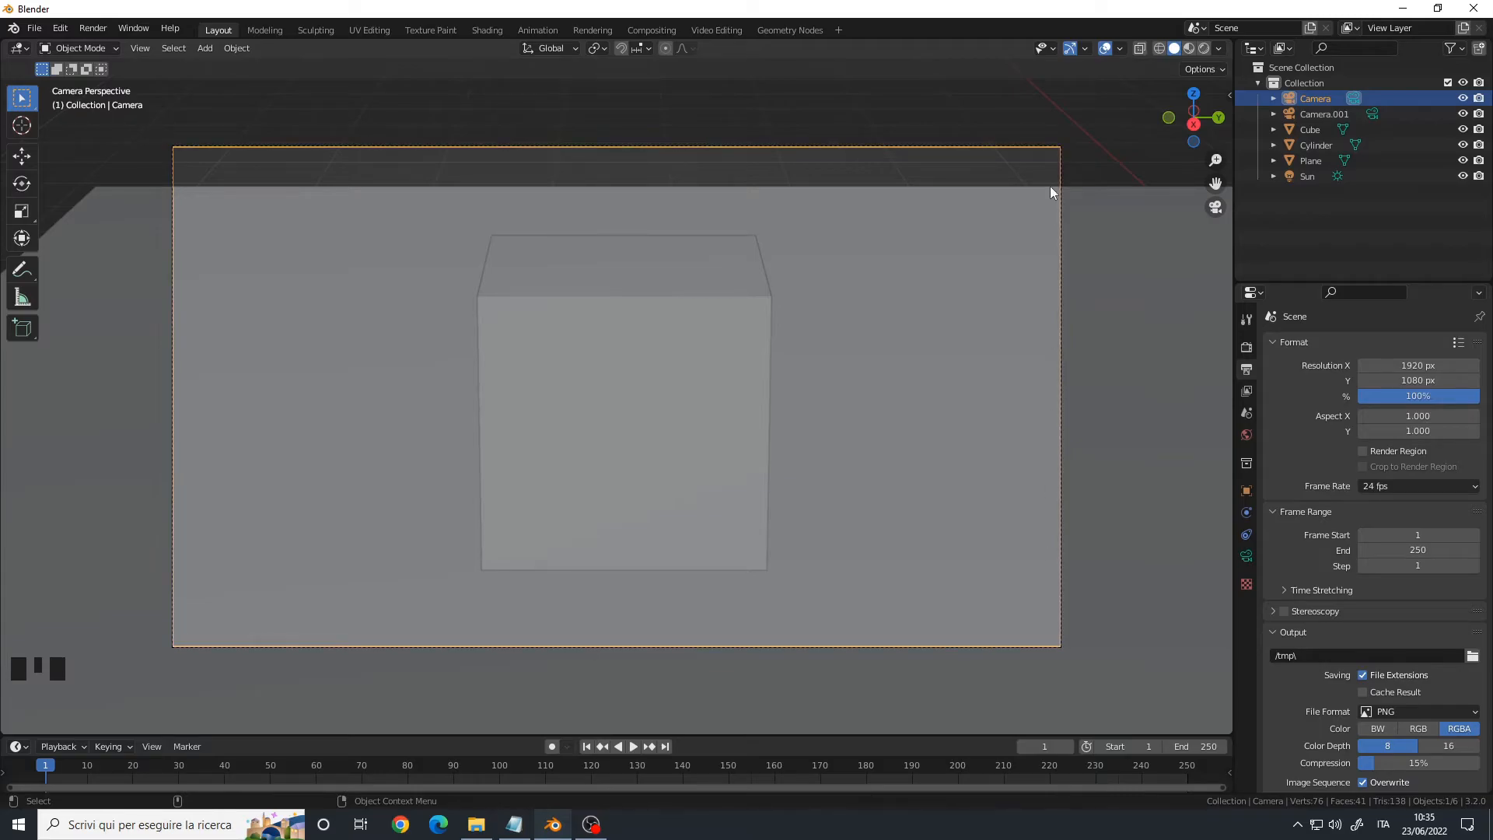
Step: Apply the TV NTSC 4:3 format preset briefly, then switch to 8k UHDTV 4320p (7680 × 4320, 24 fps)
click(1455, 342)
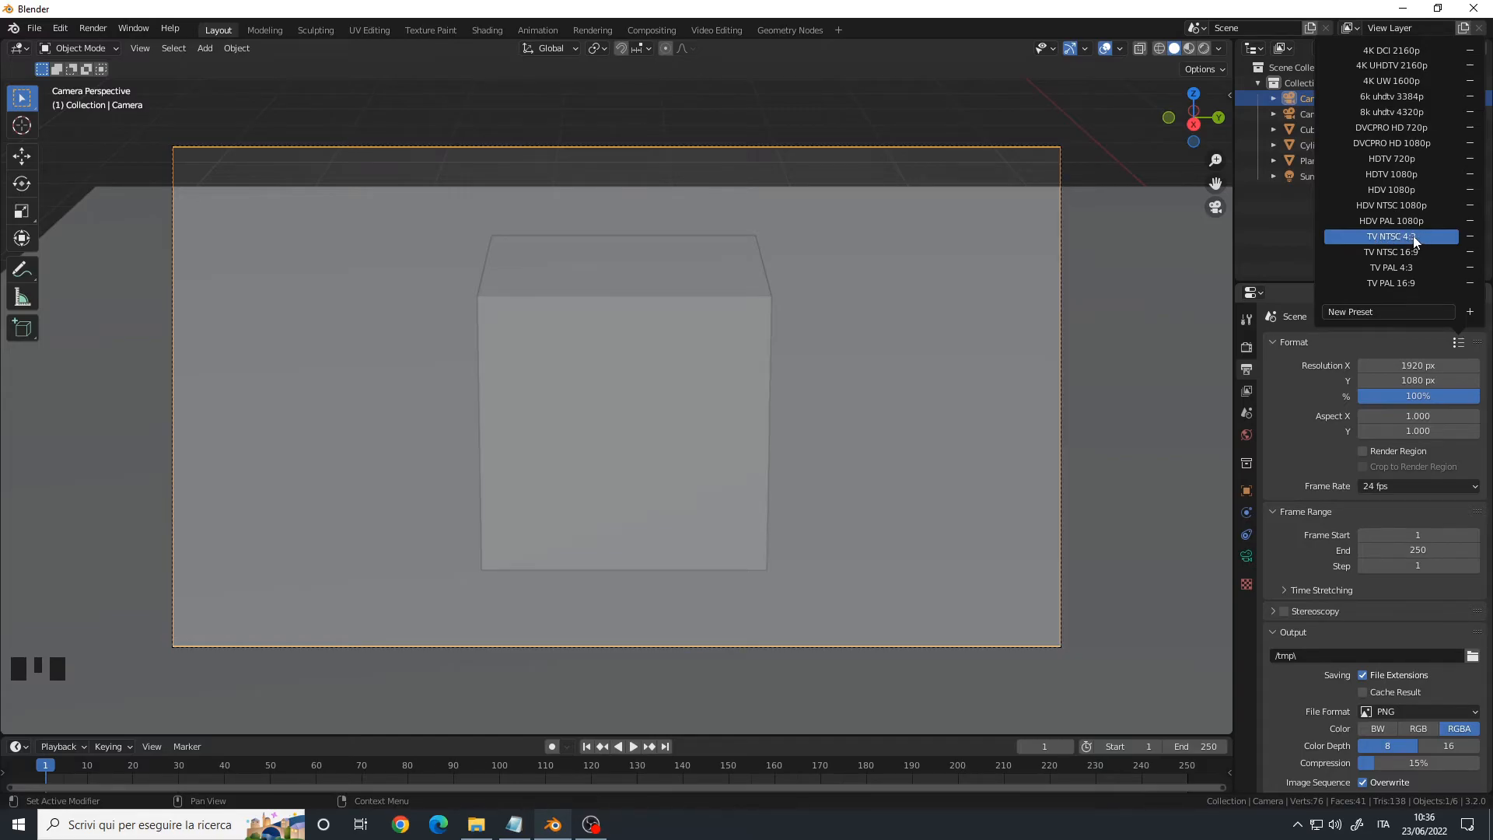
click(1391, 237)
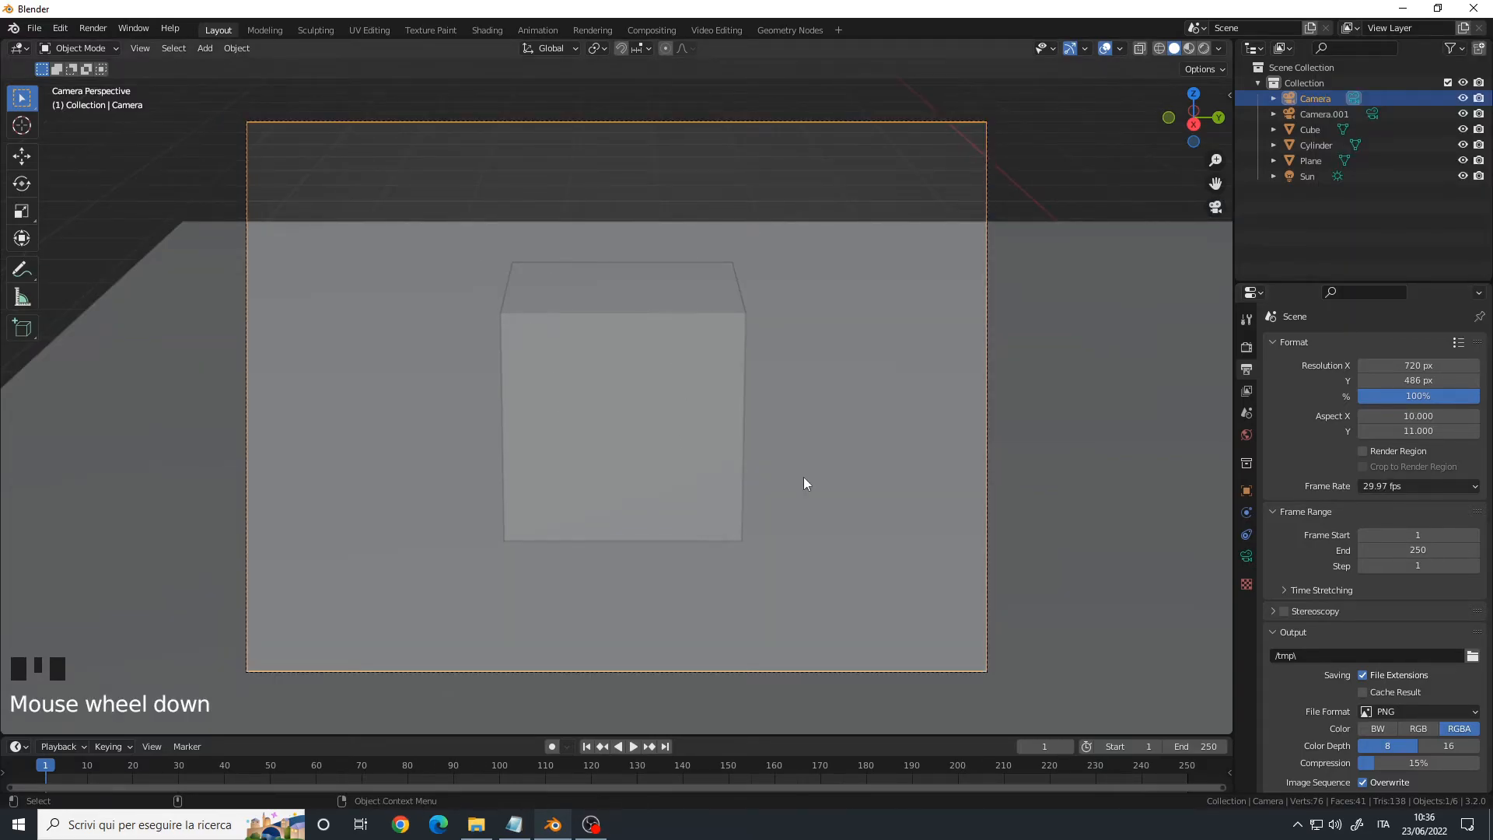
click(1458, 342)
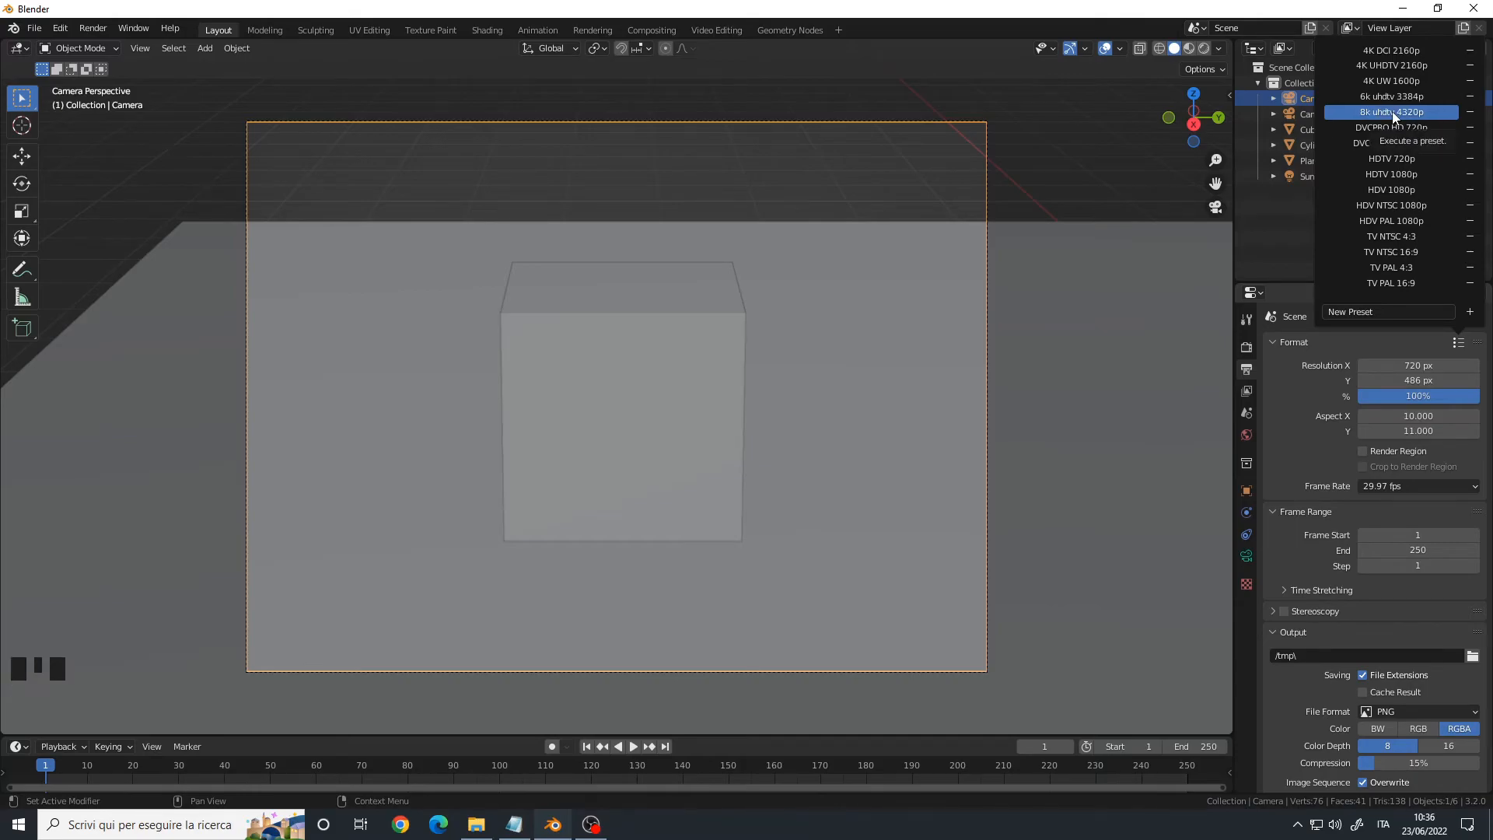
click(1392, 112)
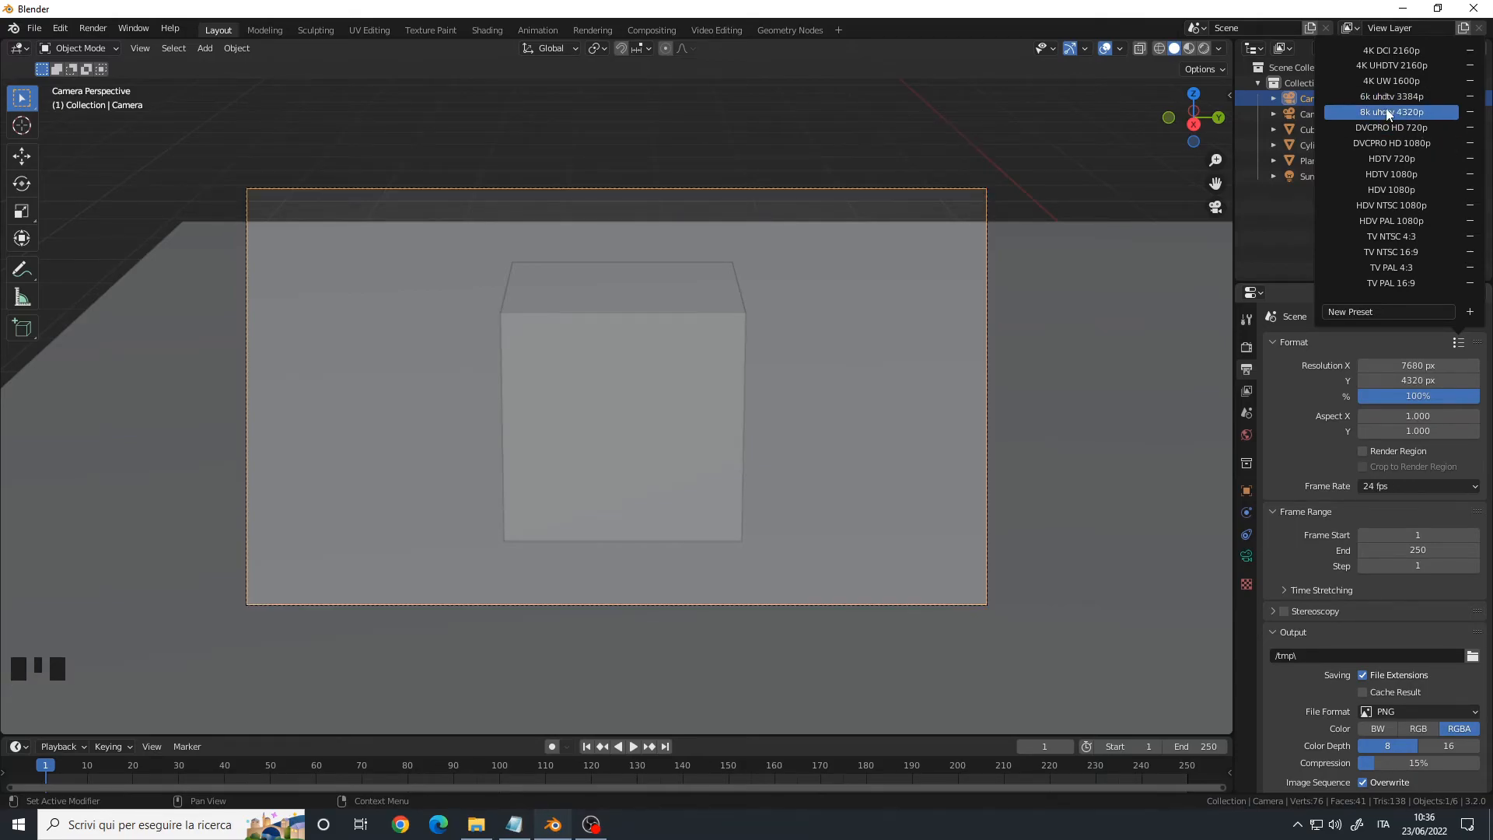
mouse_move(1388, 121)
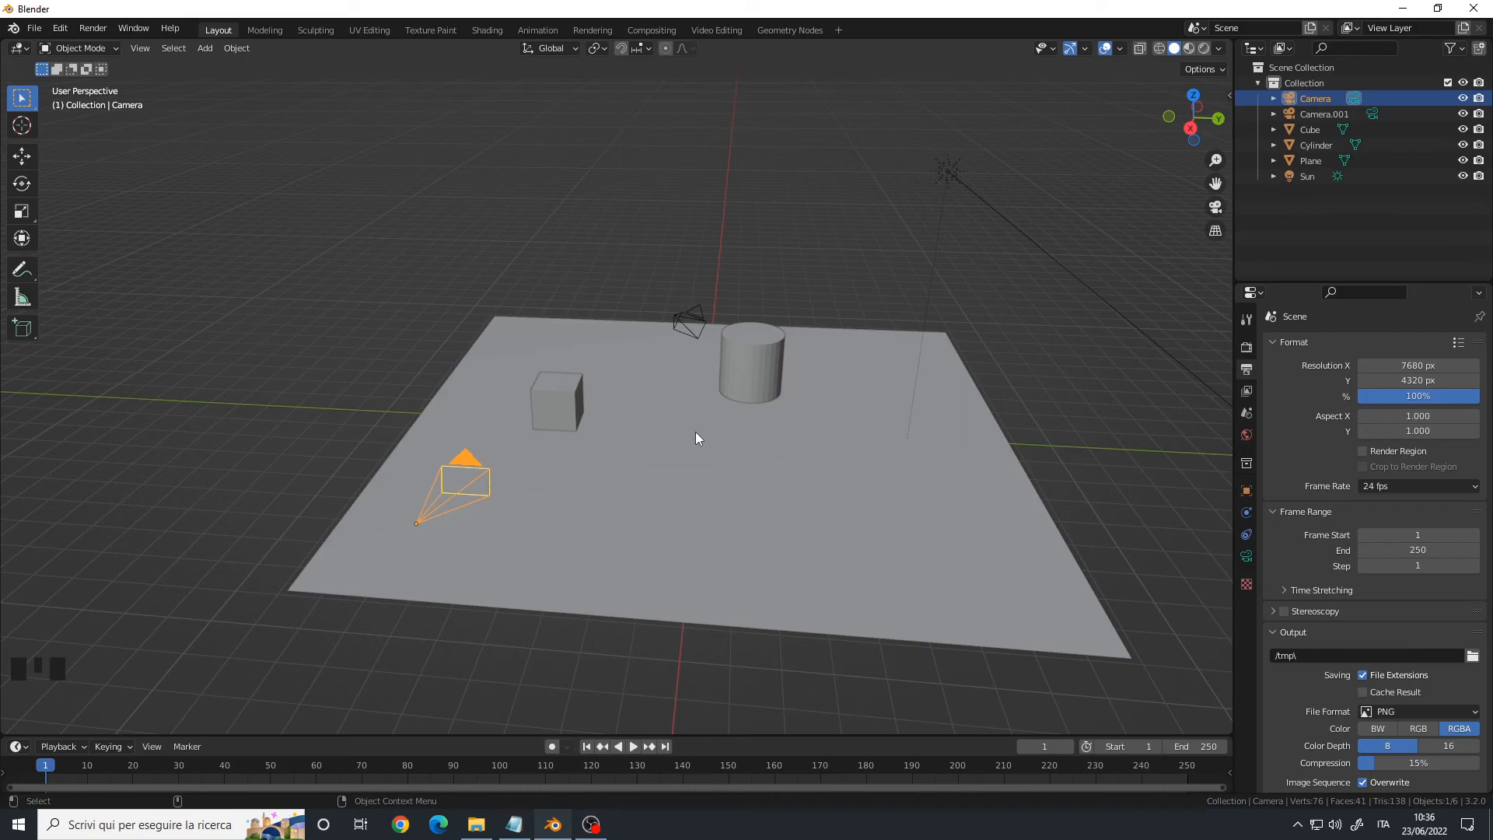
mouse_move(688, 436)
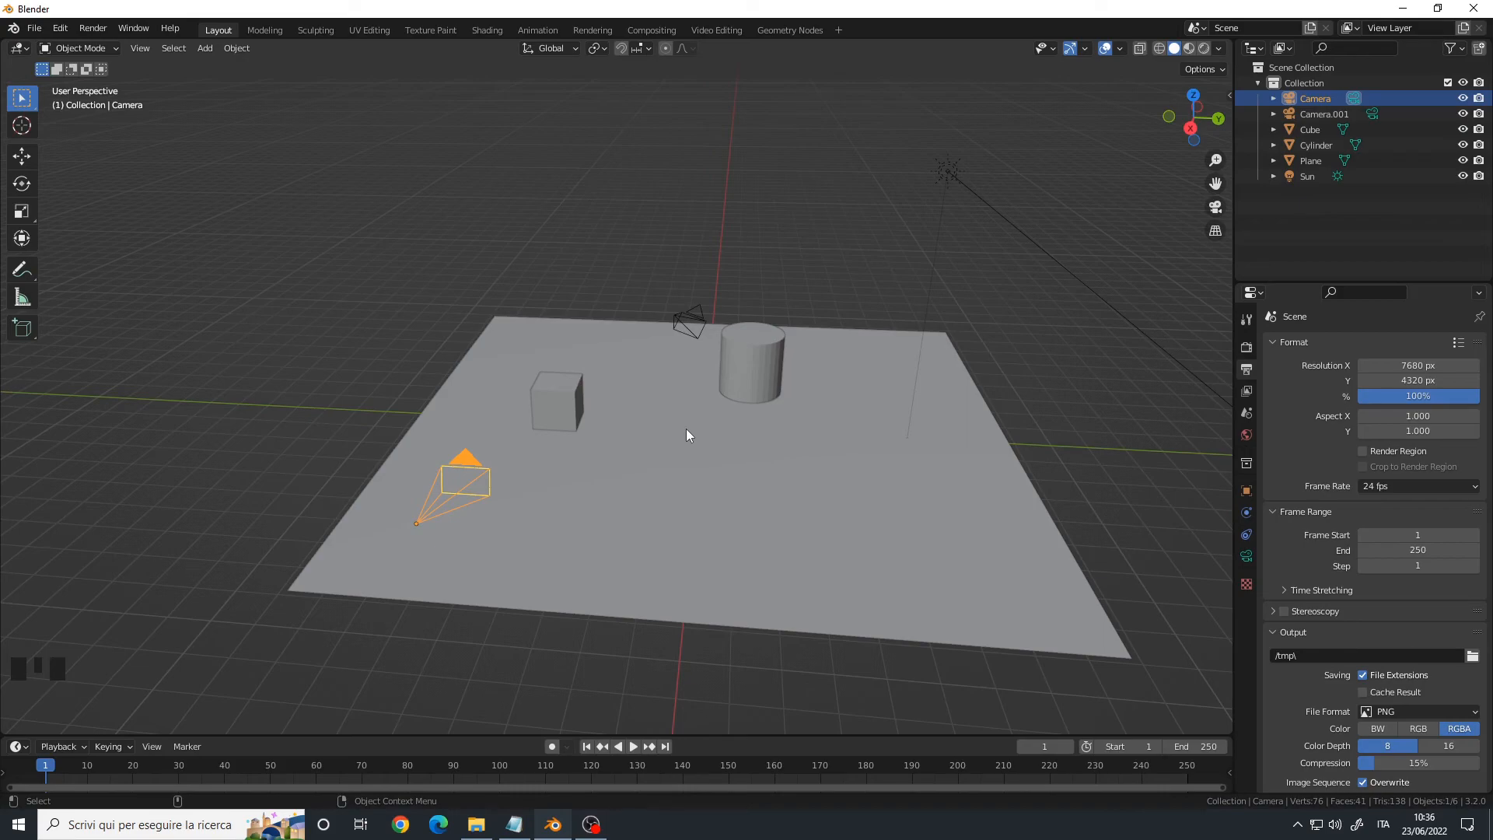